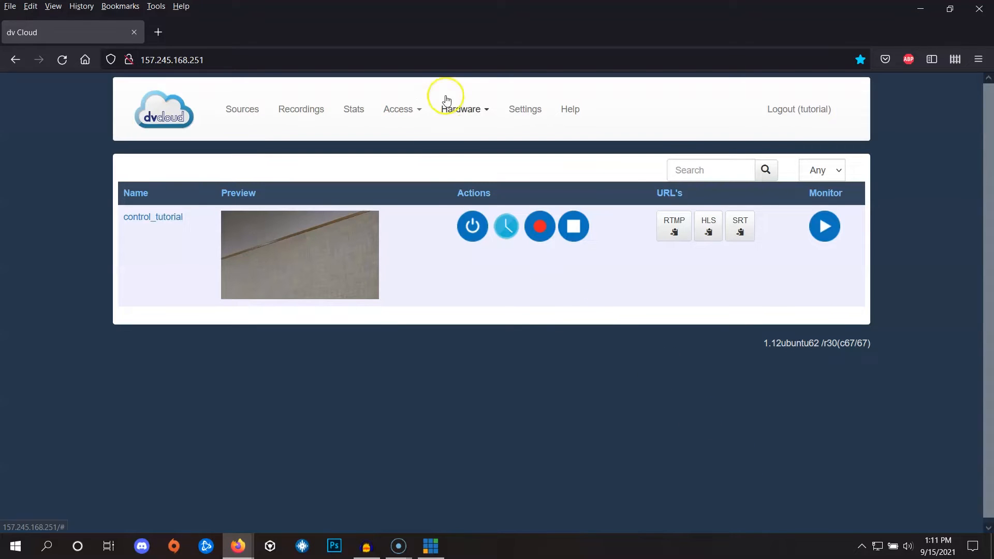
# - Reveal Device 2's shared cameras under Hardware > BB-1 Devices and copy the remote IP 10.34.2.1
pyautogui.click(462, 109)
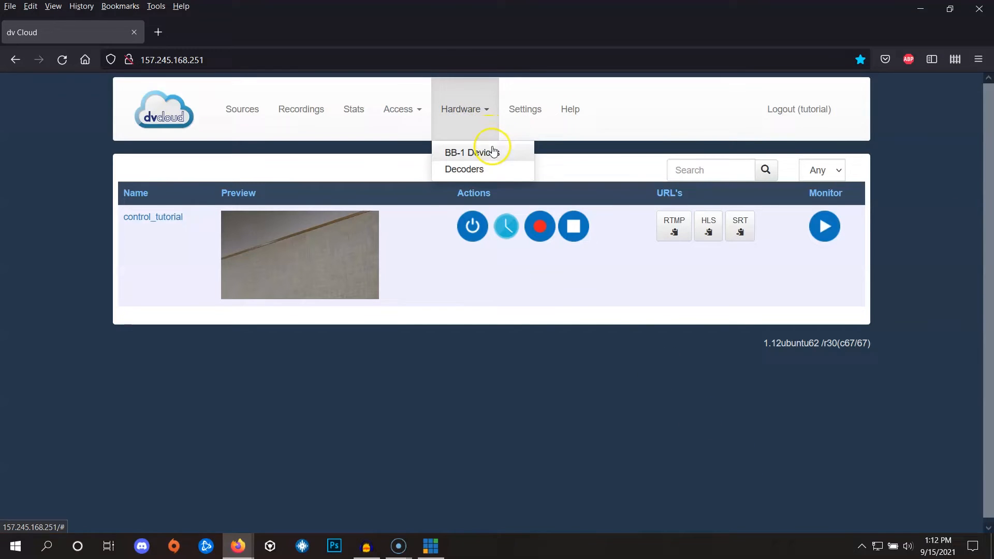
pyautogui.click(470, 152)
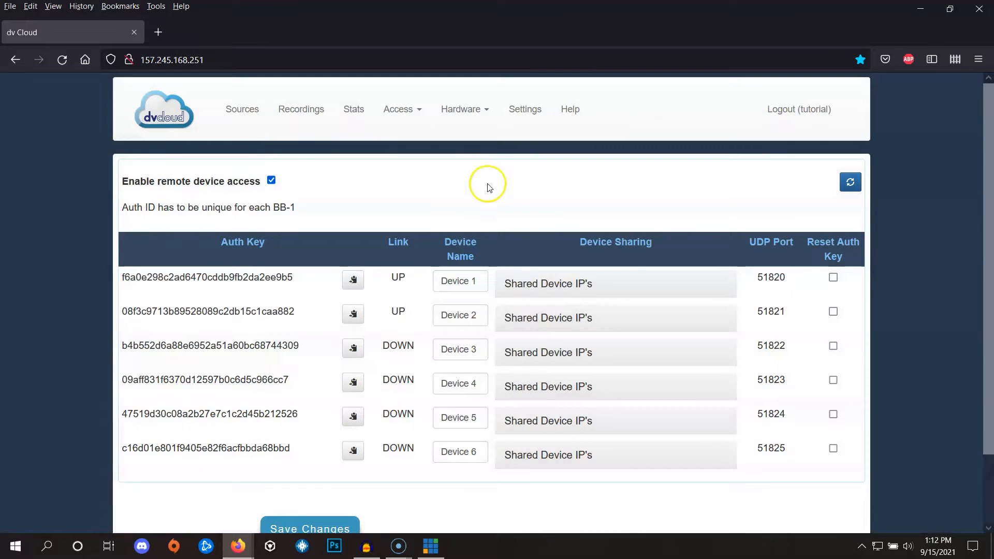
pyautogui.moveTo(391, 296)
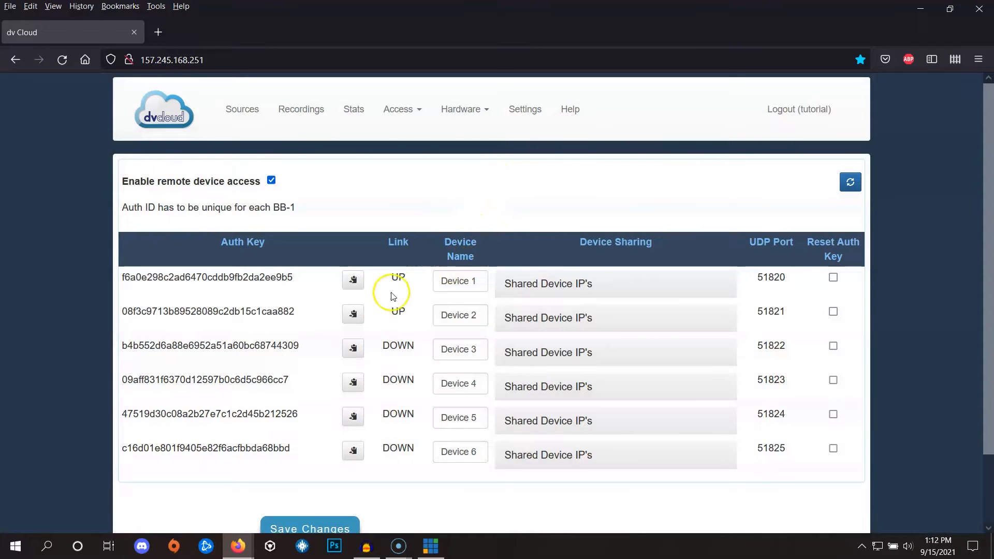
pyautogui.click(547, 318)
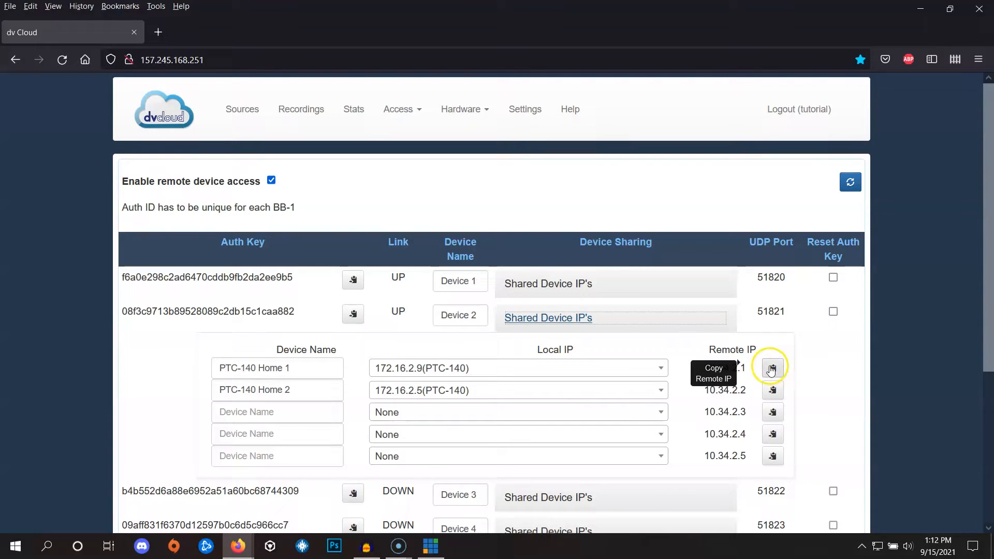
pyautogui.click(157, 32)
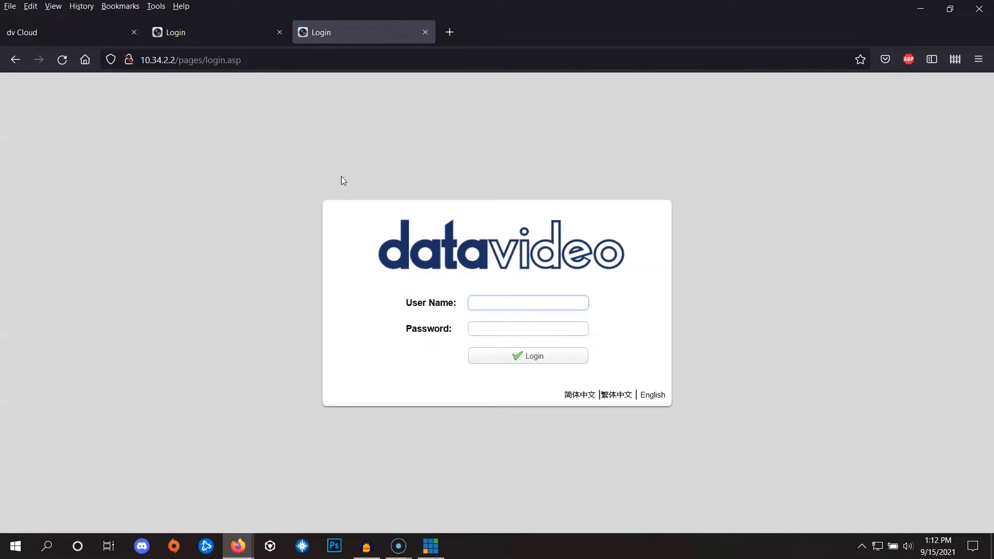
# - View the Datavideo camera login page at 10.34.2.2 without signing in
pyautogui.click(527, 303)
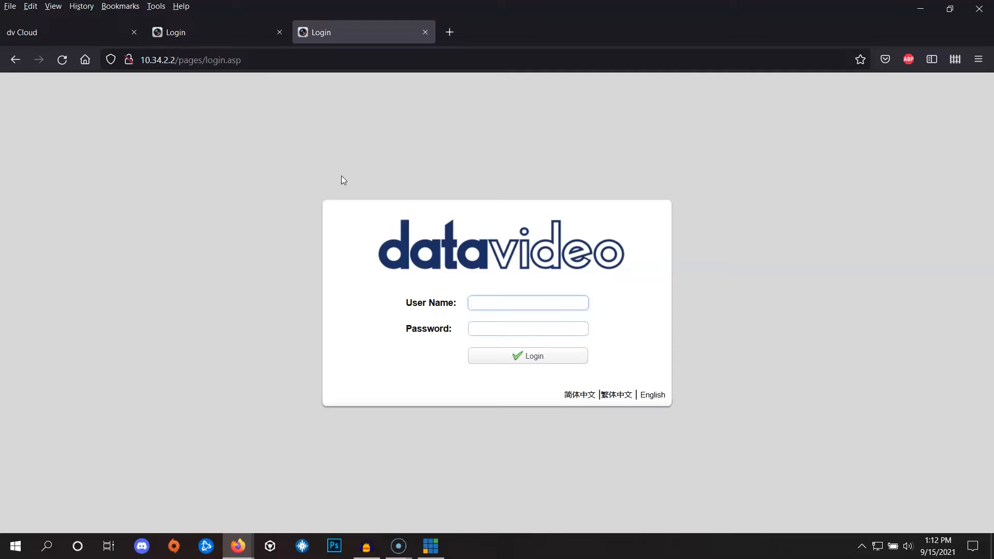
pyautogui.click(527, 302)
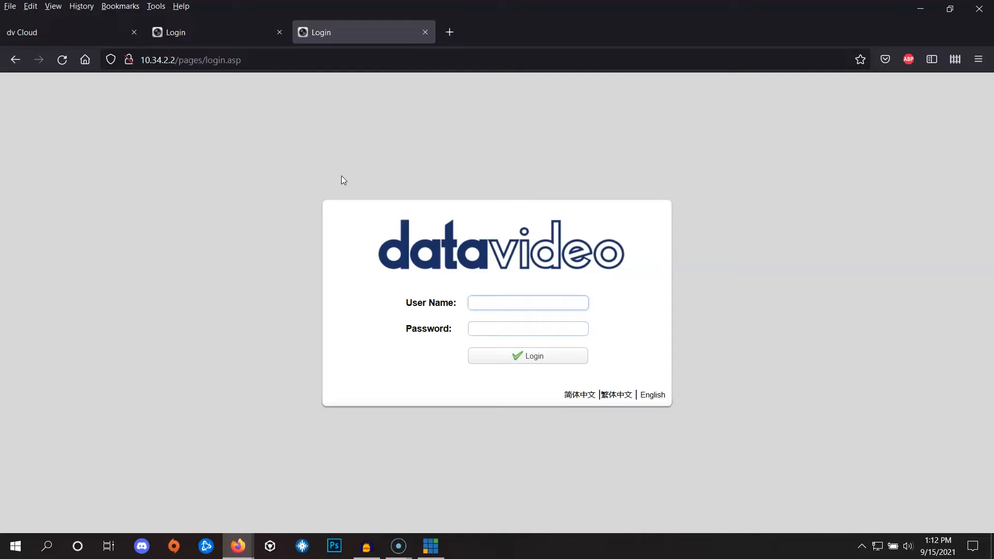
pyautogui.click(527, 303)
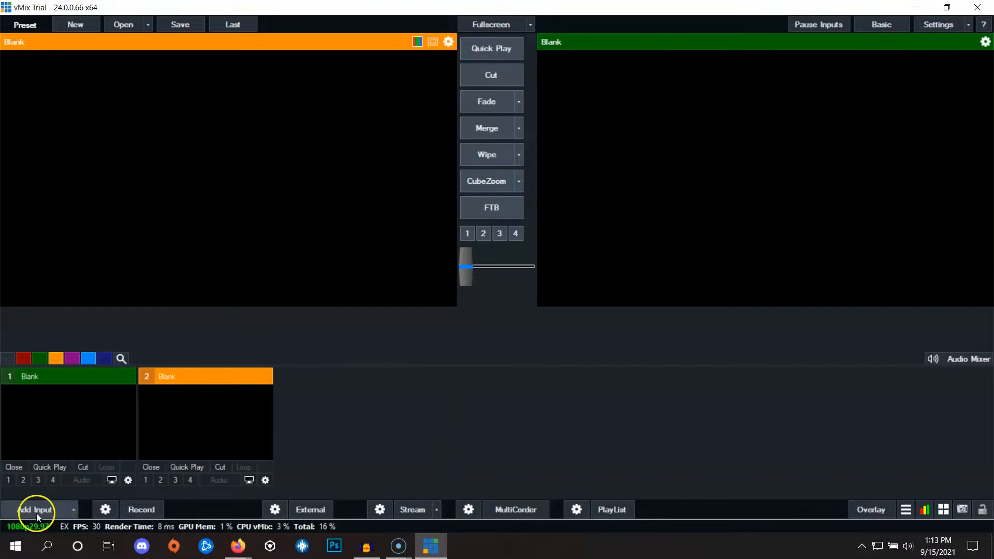
# - Add a Stream/SRT input as SRT (Caller) to hostname 10.34.2.1 on port 9000
pyautogui.click(34, 509)
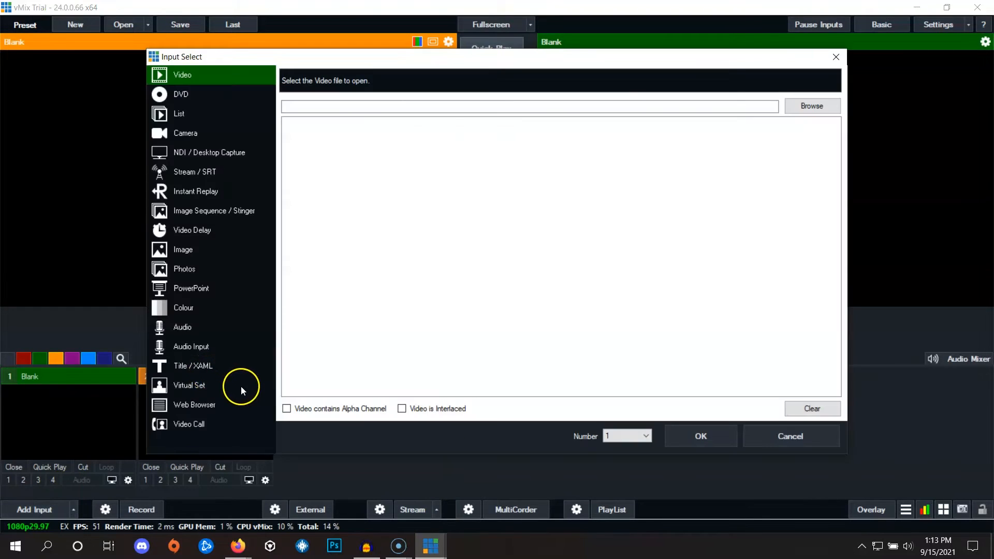
pyautogui.moveTo(211, 172)
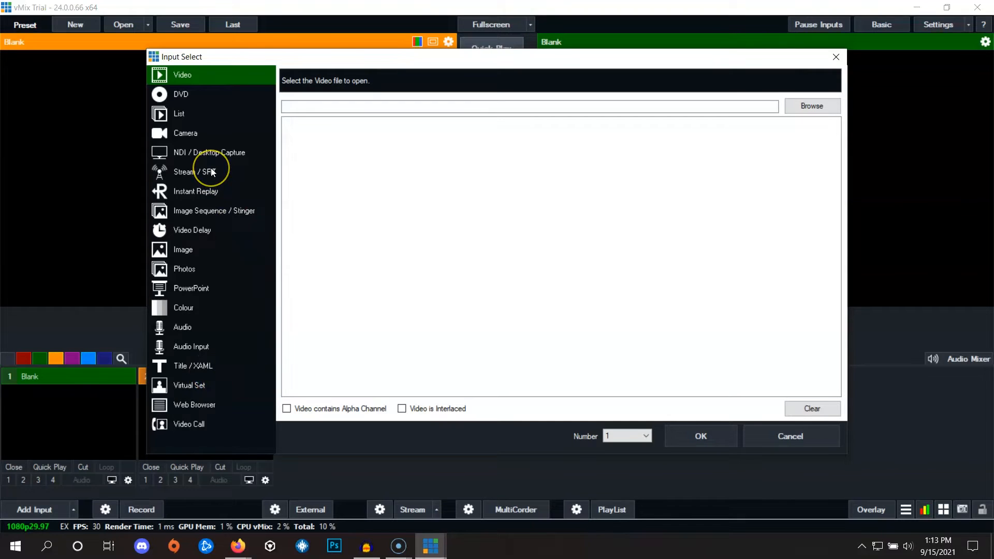
pyautogui.click(185, 172)
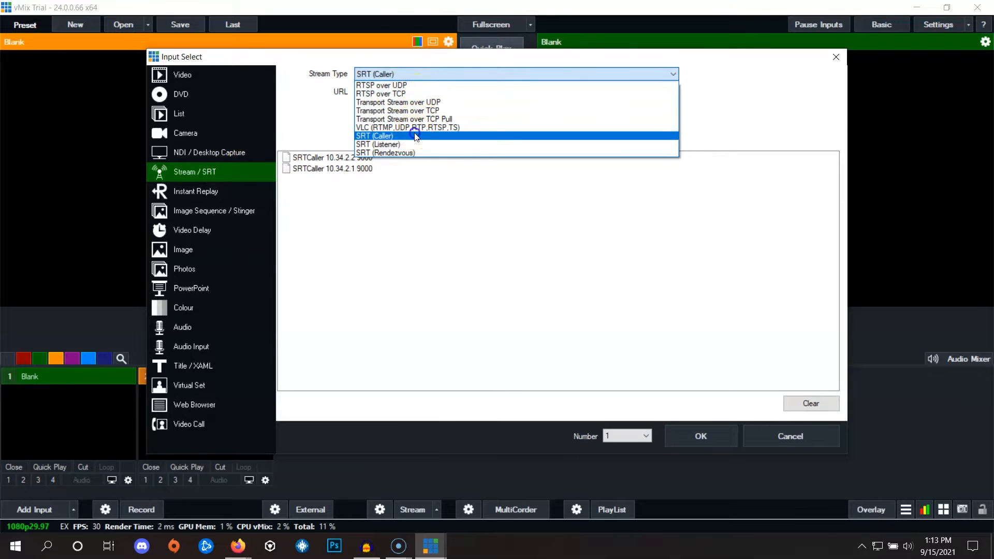
pyautogui.click(373, 136)
pyautogui.write('10.34.2.1')
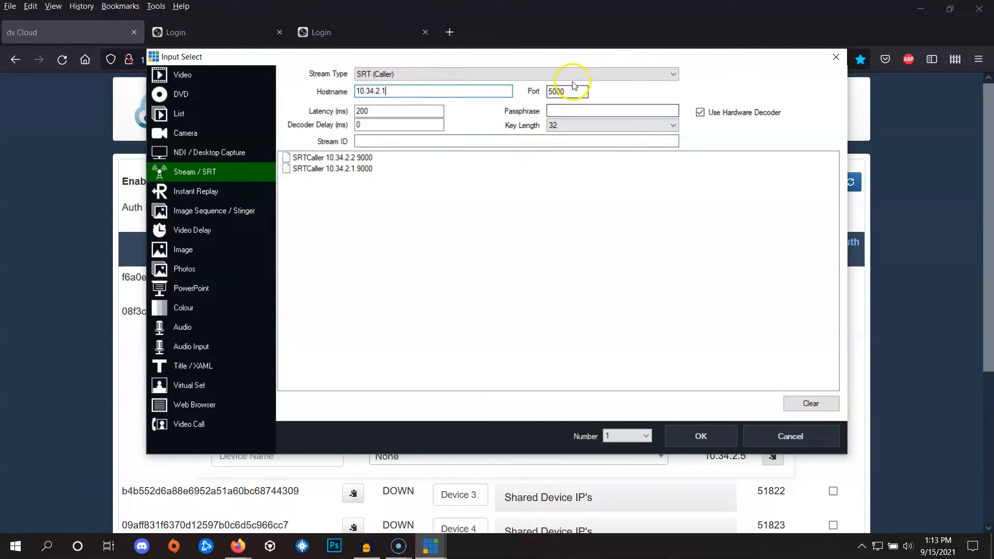
pyautogui.click(577, 91)
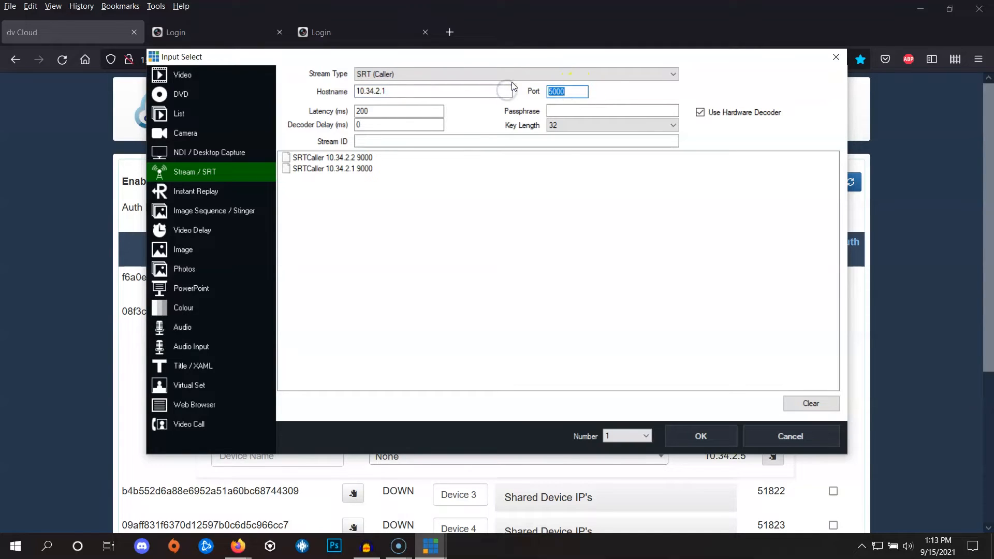
pyautogui.write('9000')
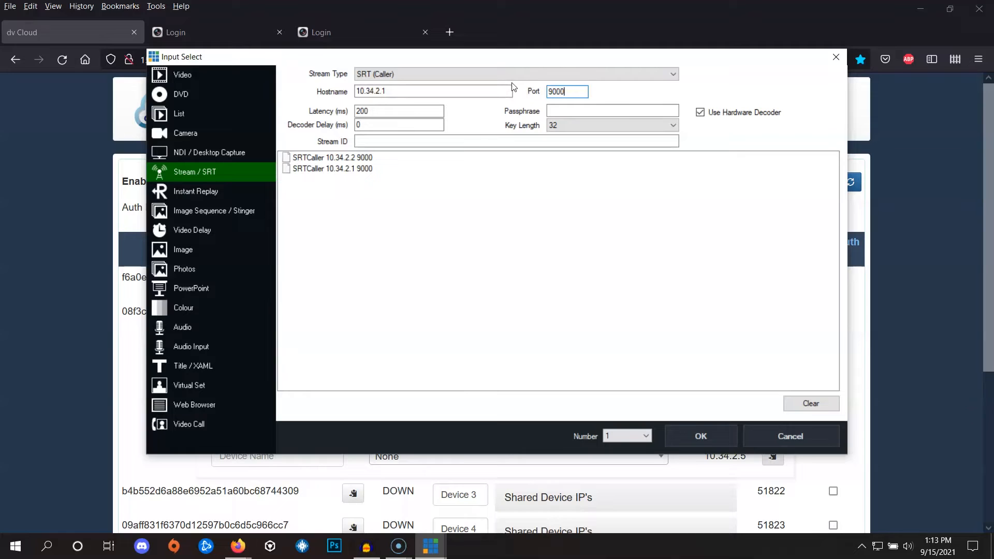
pyautogui.moveTo(518, 87)
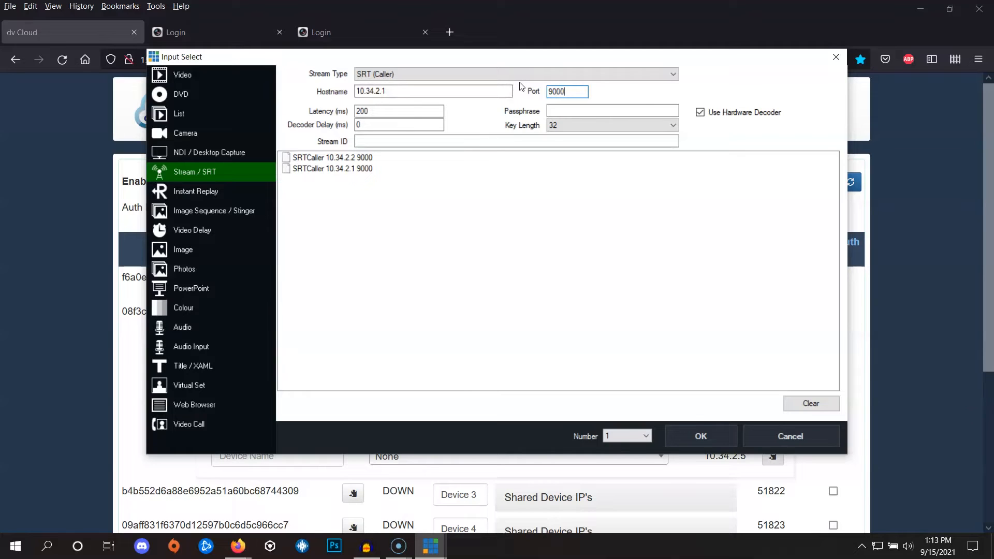
pyautogui.moveTo(522, 87)
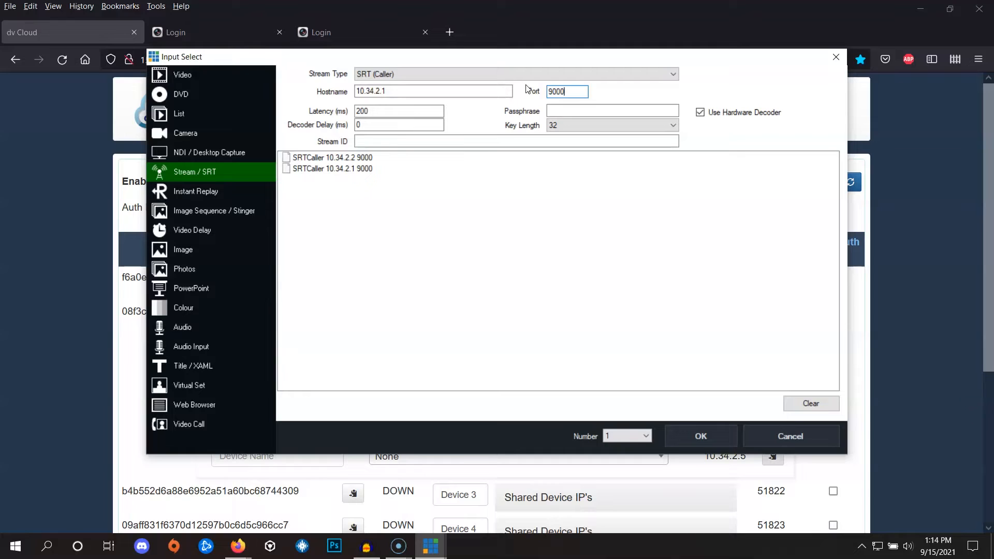
pyautogui.moveTo(527, 89)
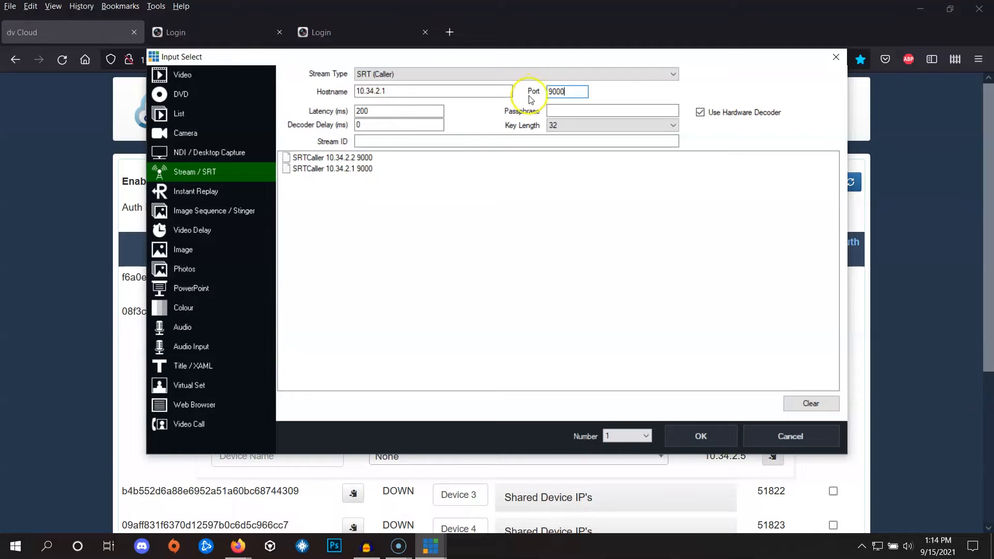
pyautogui.click(701, 435)
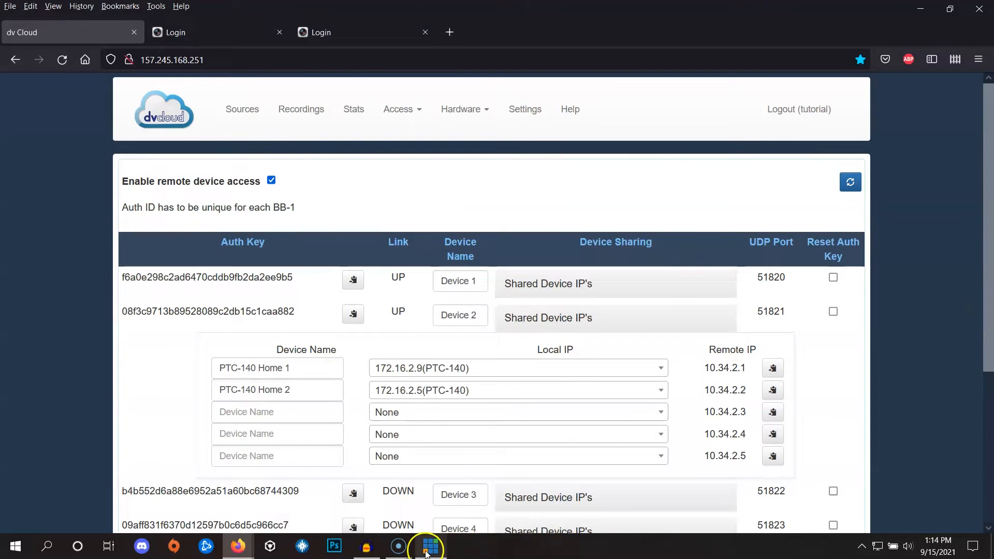
# - Switch back to vMix to see the SRT 10.34.2.1:9000 feed live as input 1
pyautogui.click(430, 546)
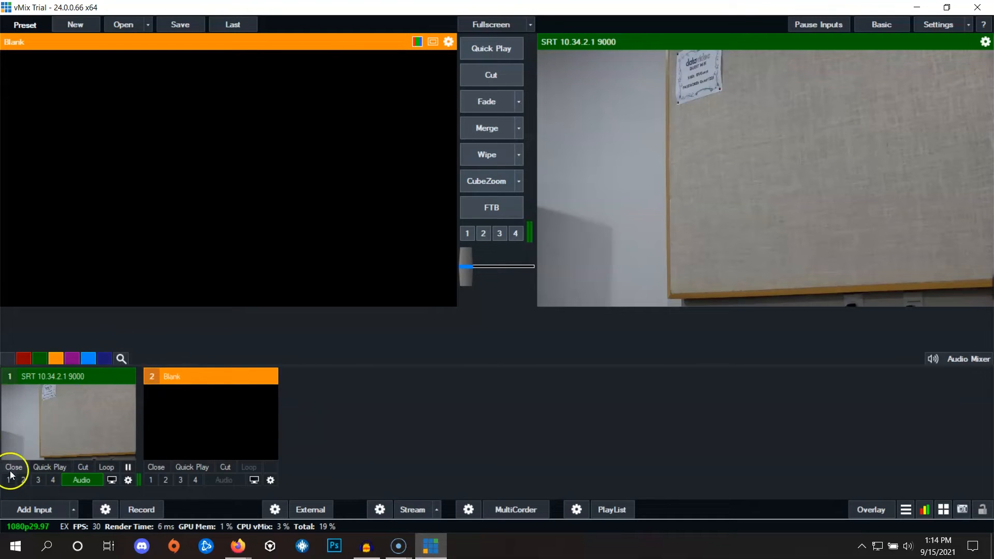
pyautogui.moveTo(78, 417)
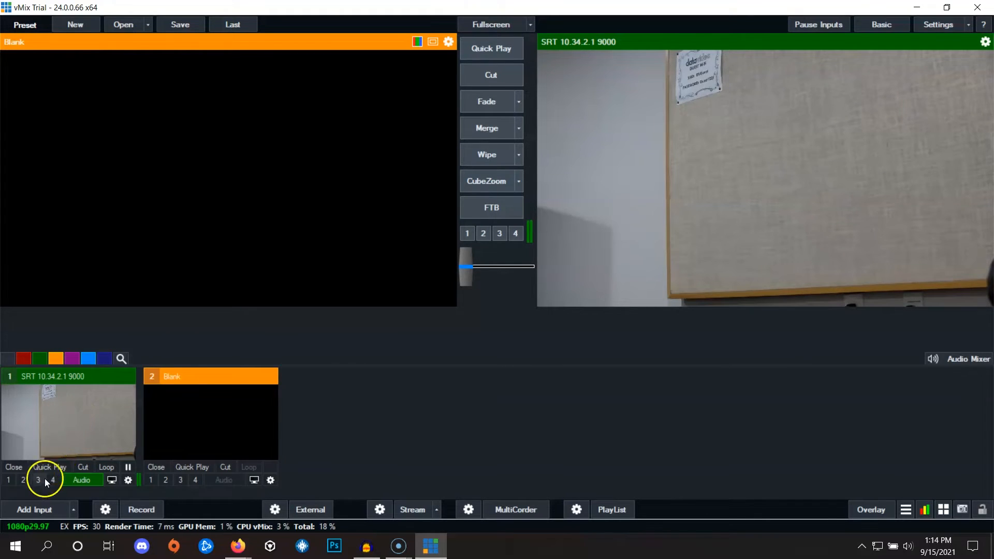
# - Add a second SRT (Caller) input to 10.34.2.2 on port 9000, checking the address in dvCloud
pyautogui.click(34, 509)
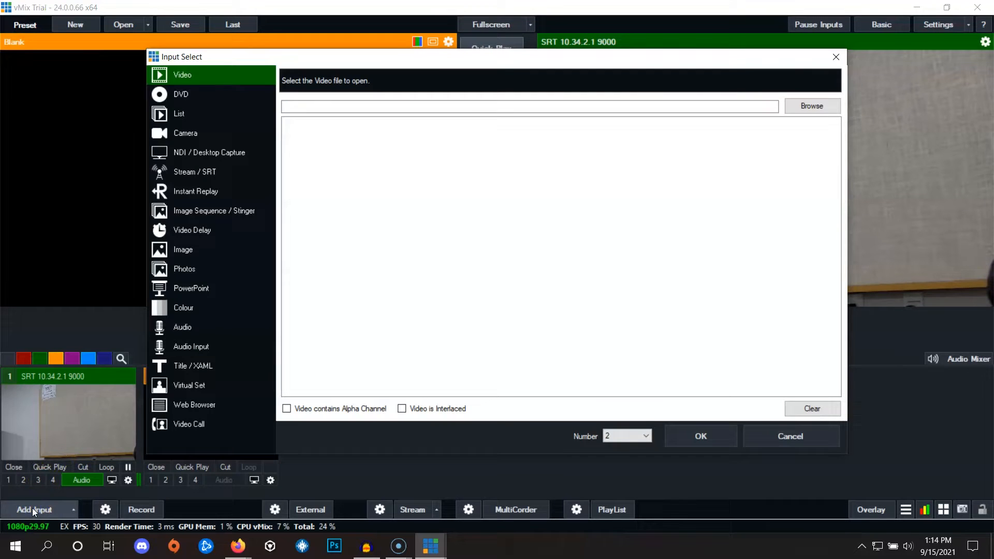
pyautogui.click(195, 171)
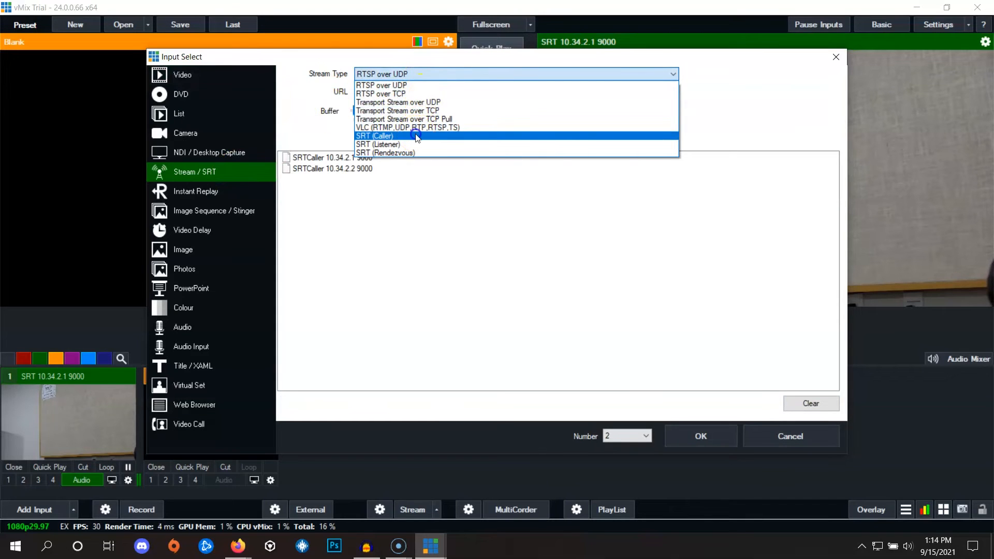
pyautogui.click(374, 135)
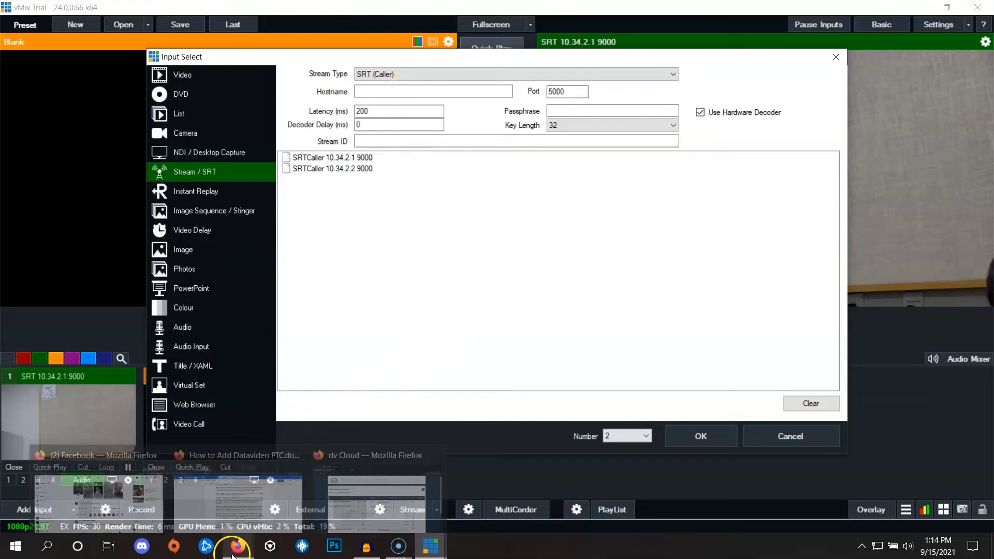
pyautogui.click(237, 546)
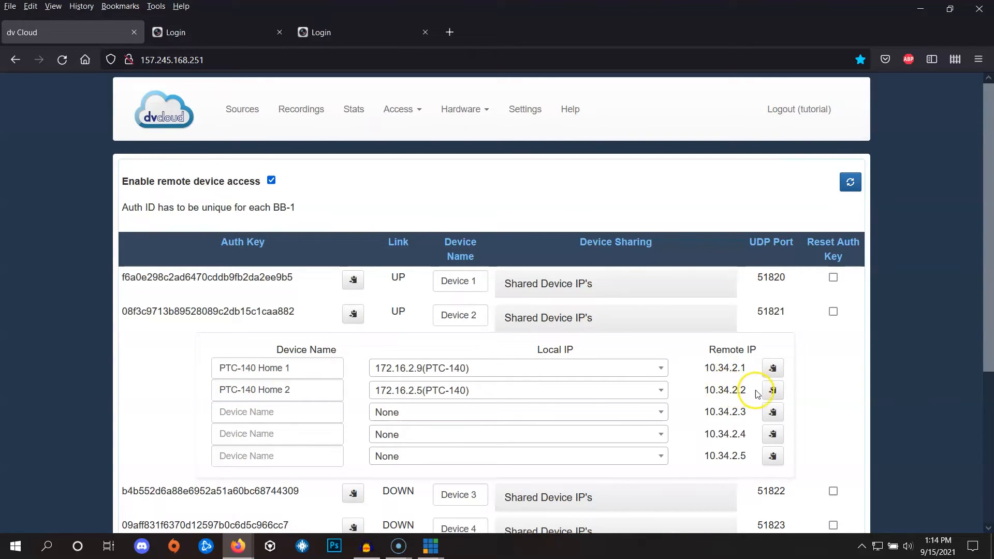
pyautogui.moveTo(773, 390)
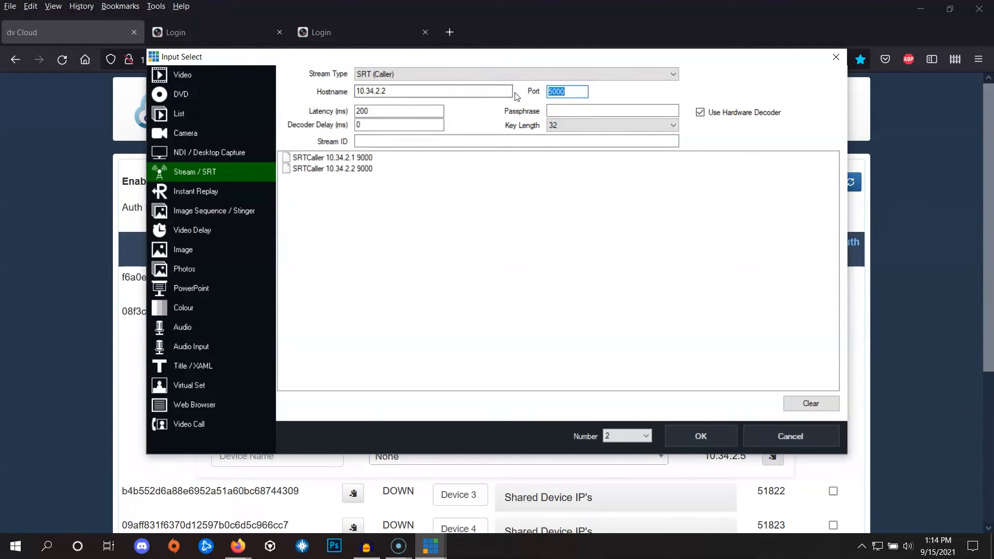
pyautogui.write('9')
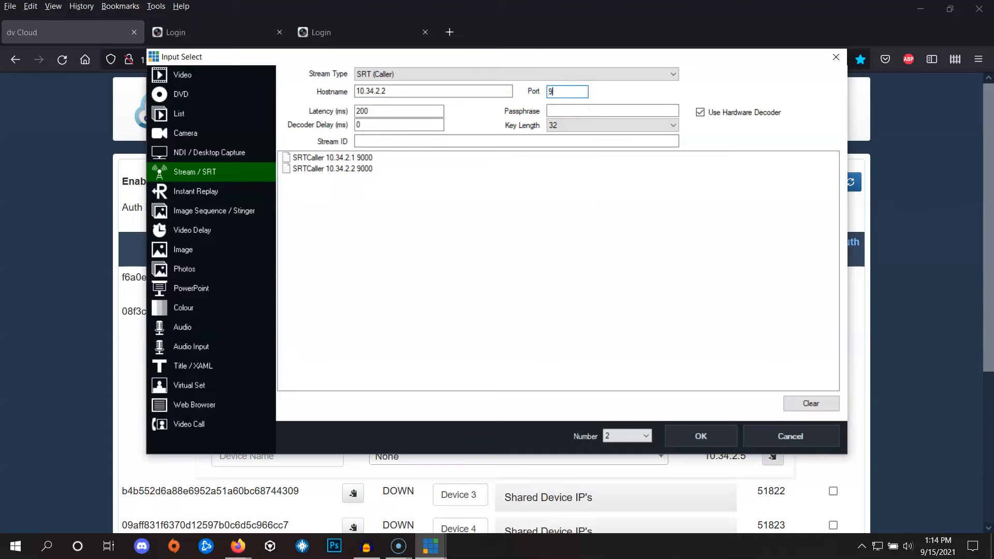
pyautogui.write('000')
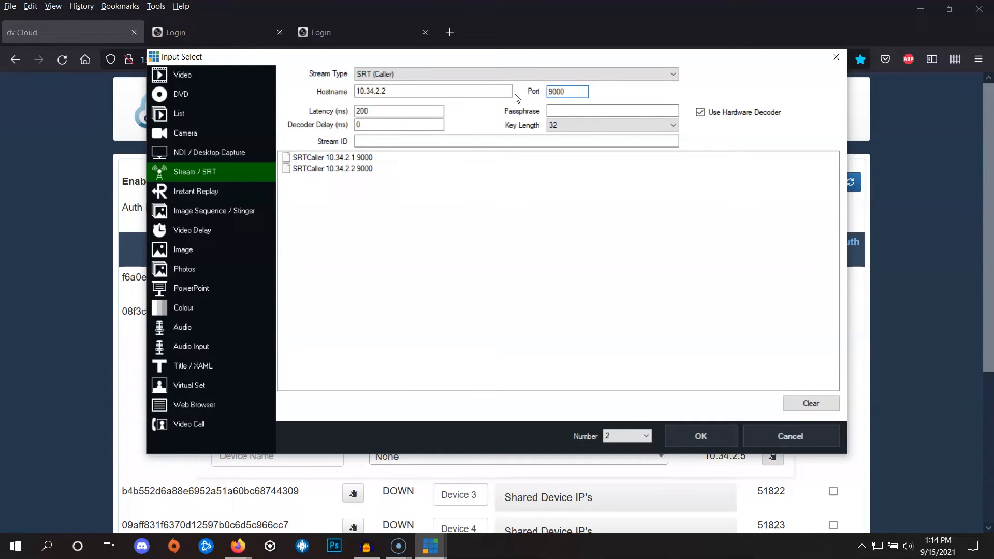
pyautogui.click(700, 436)
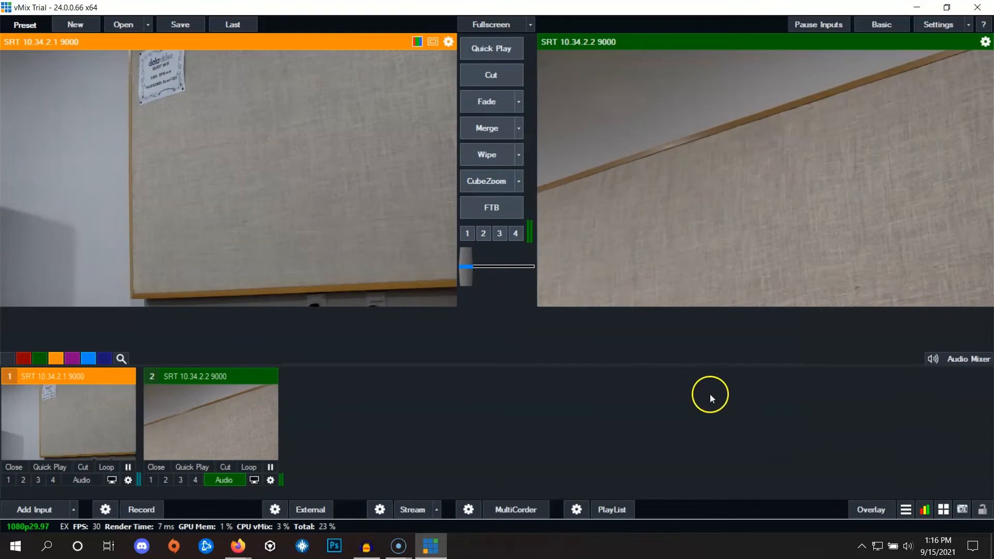
pyautogui.moveTo(469, 472)
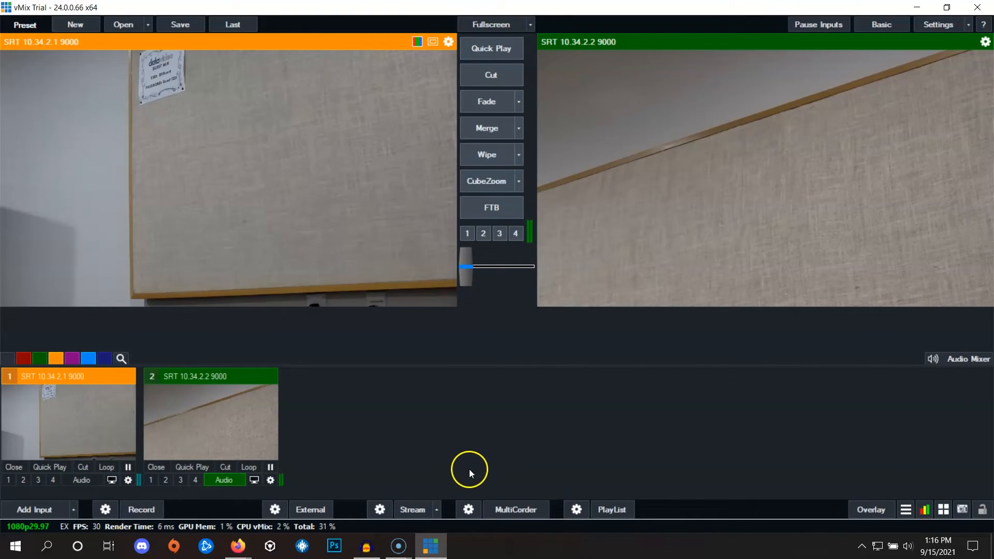
pyautogui.moveTo(432, 490)
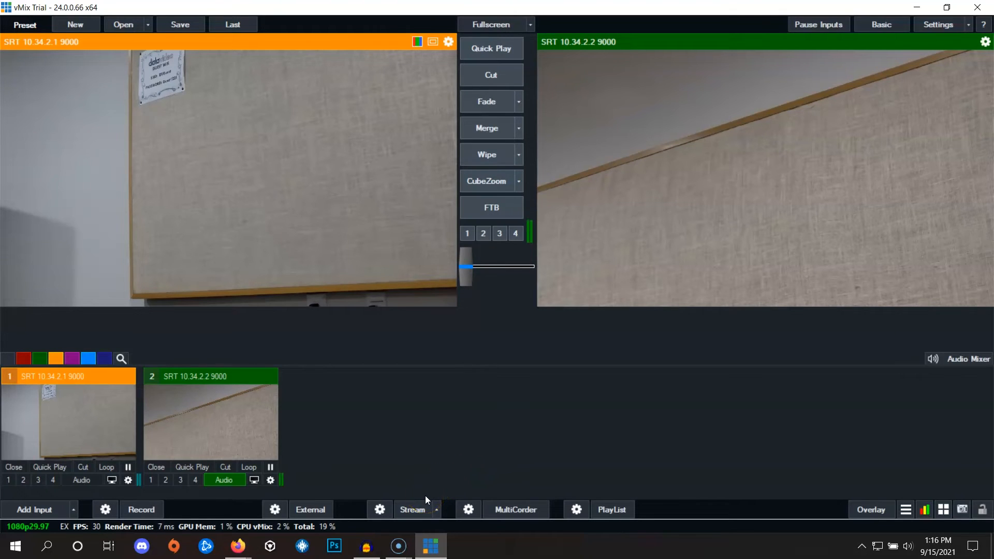
pyautogui.moveTo(421, 499)
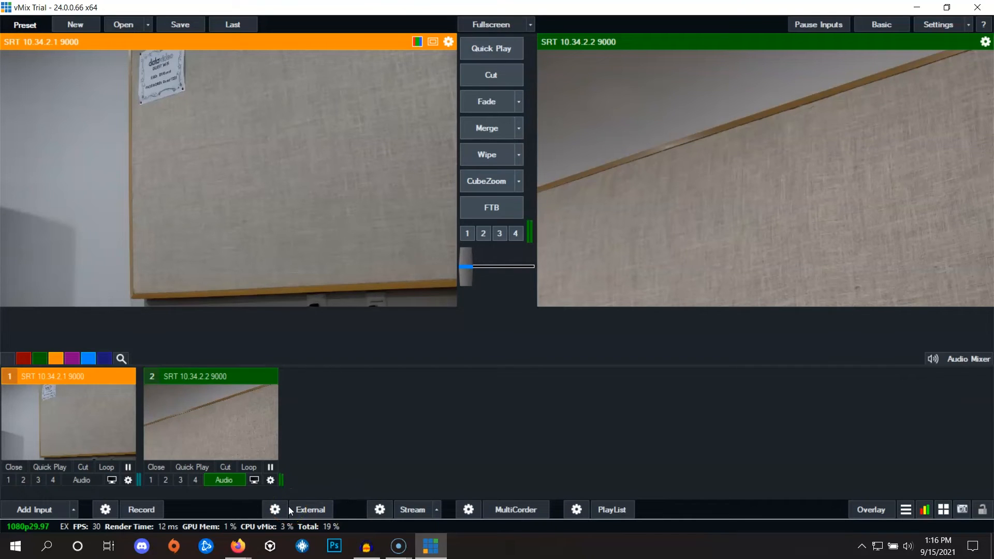
pyautogui.moveTo(237, 545)
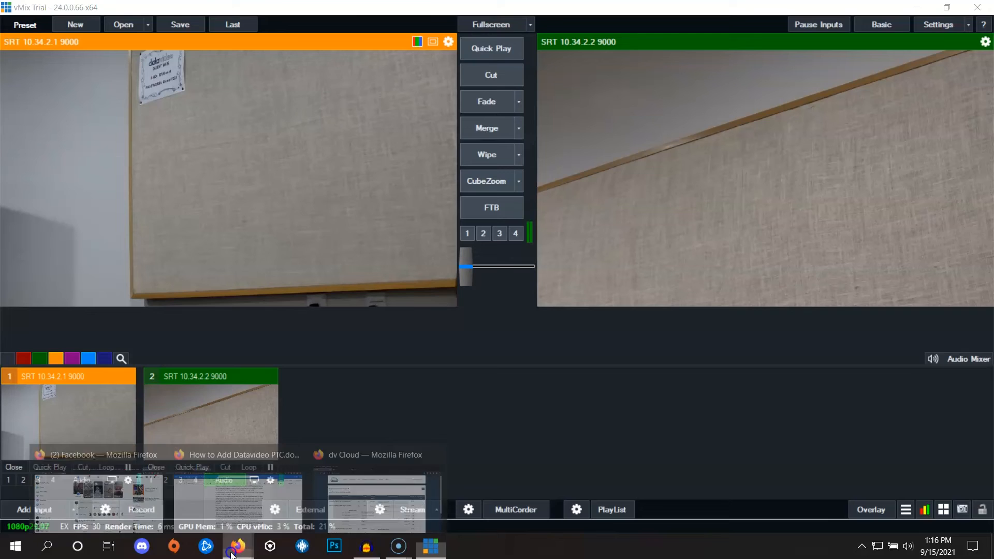
# - Bring the dvCloud Firefox window to the front while both camera feeds stay live
pyautogui.click(236, 546)
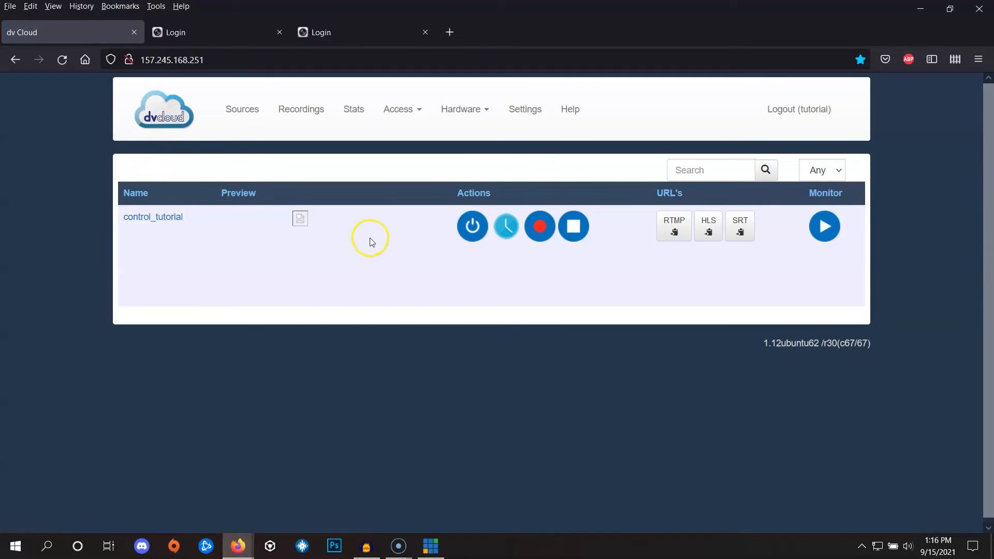
# - Show the live camera preview of the control_tutorial source on the Sources page
pyautogui.click(472, 226)
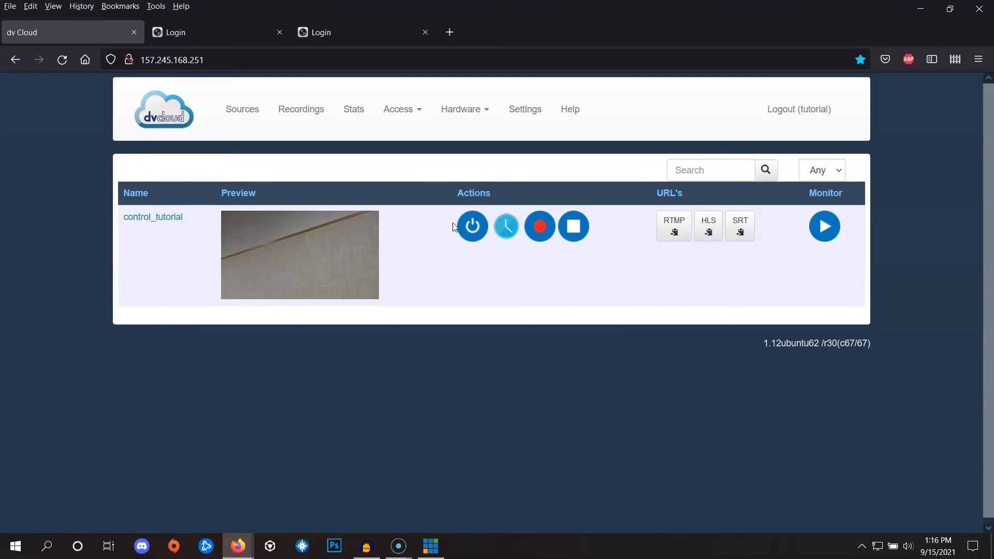
pyautogui.moveTo(433, 545)
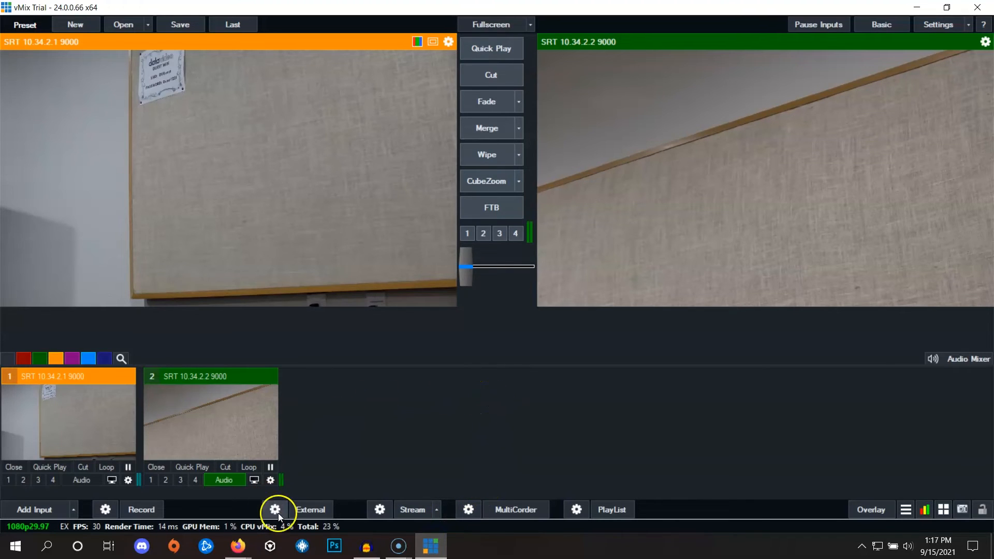
# - Enable SRT on Output 1 in the External Output / NDI / SRT settings
pyautogui.click(275, 509)
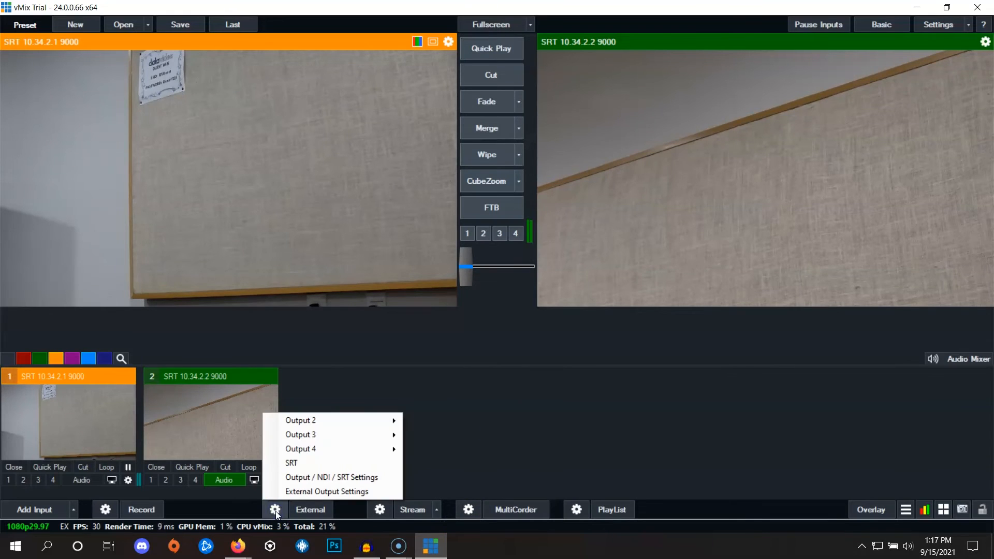
pyautogui.moveTo(333, 478)
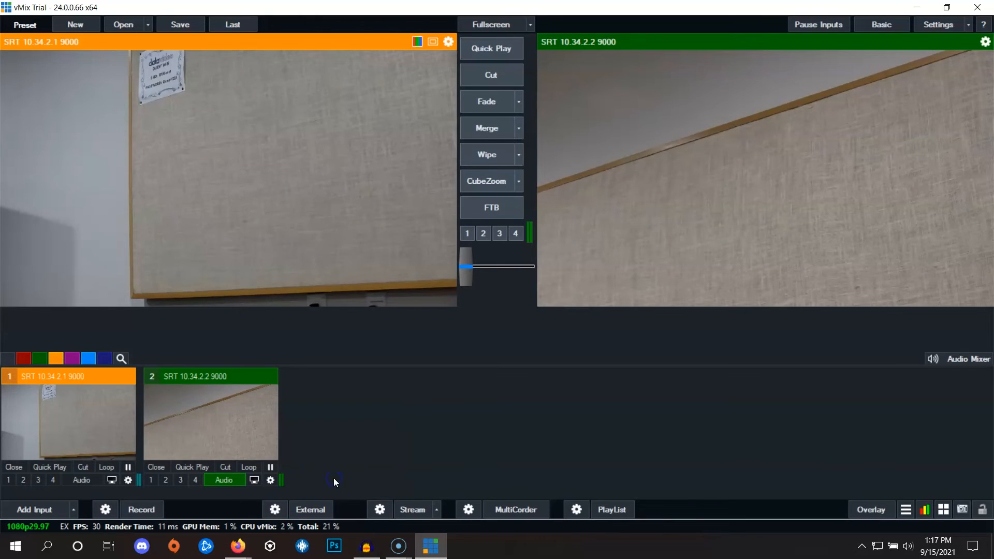
pyautogui.click(938, 23)
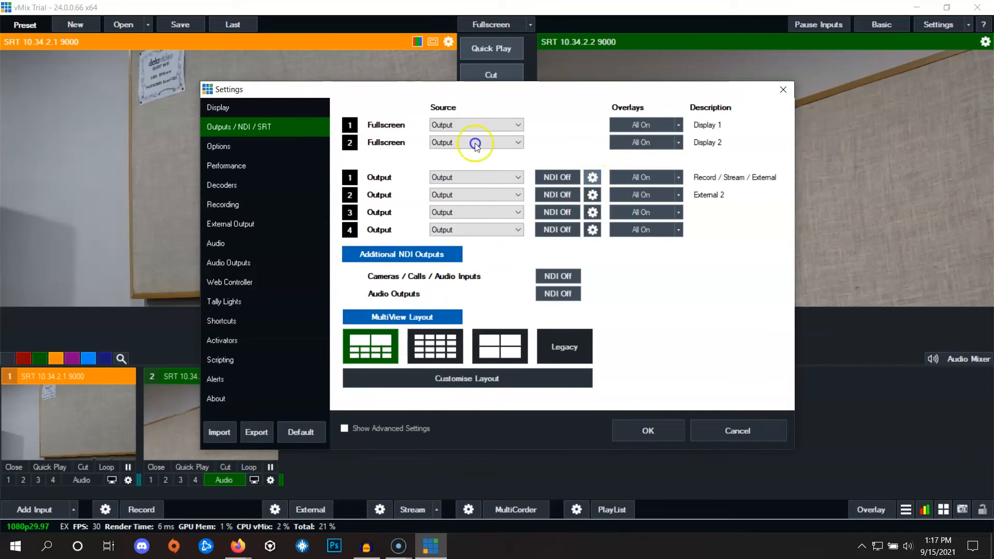
pyautogui.click(474, 142)
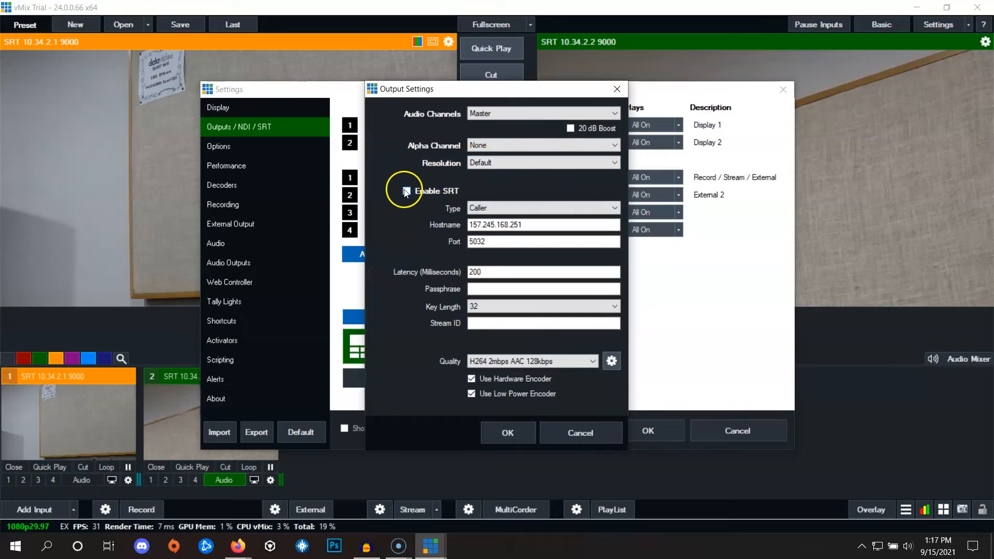
pyautogui.click(405, 190)
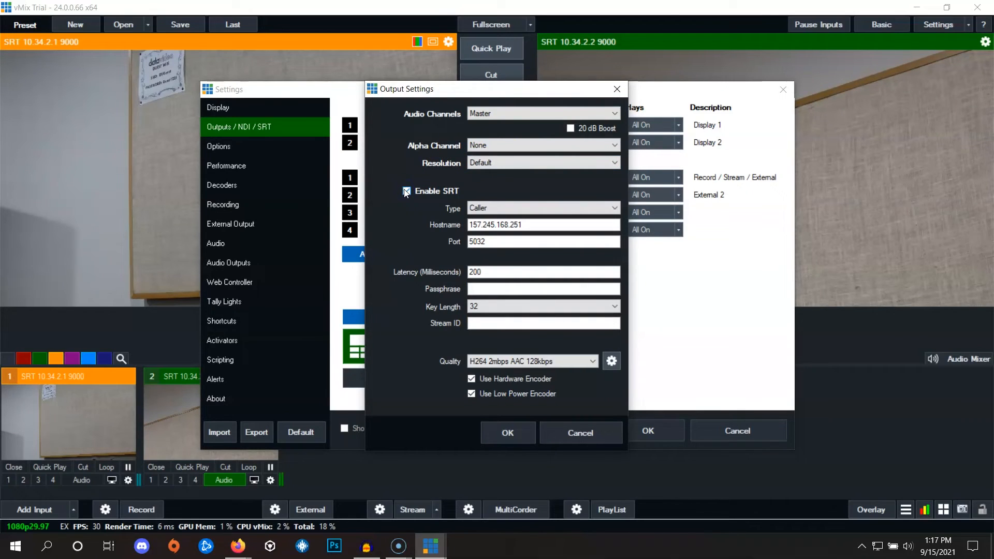
pyautogui.click(406, 191)
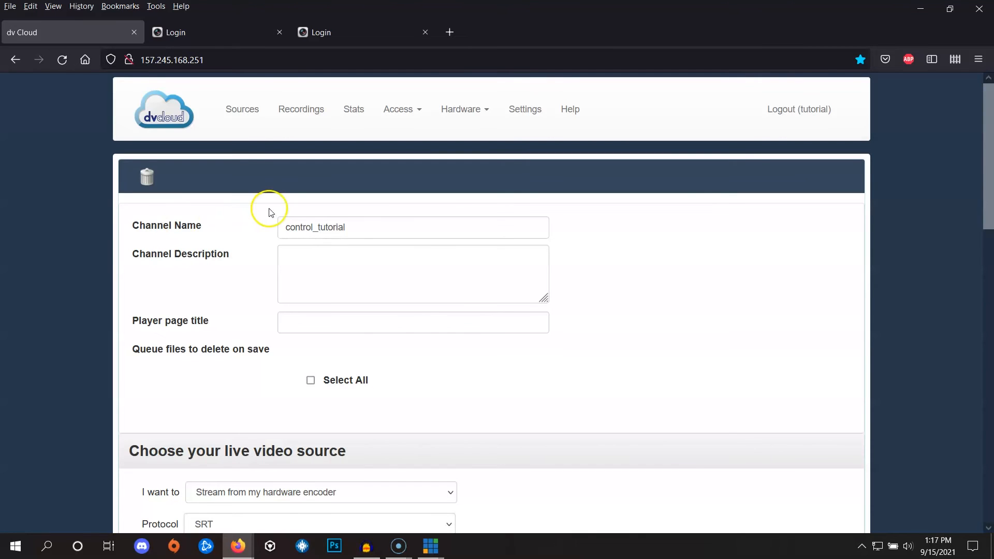
# - Copy the channel's SRT ingest IP 157.245.168.251 from the live video source section
pyautogui.scroll(-3)
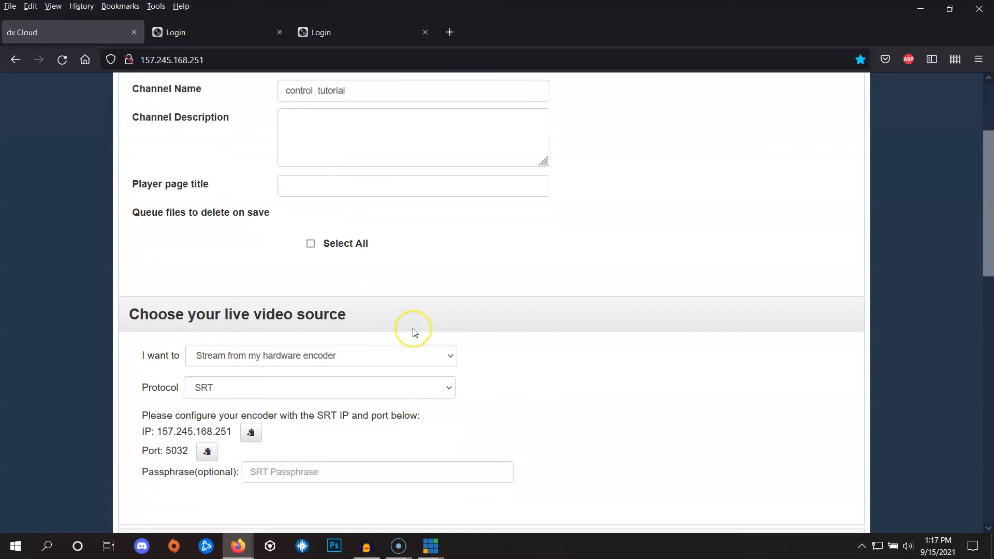
pyautogui.scroll(-3)
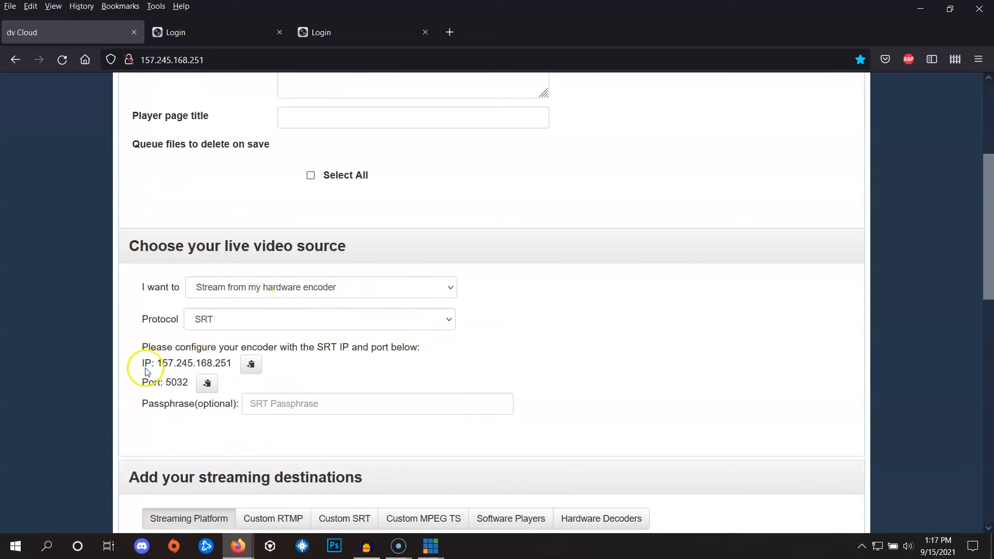
pyautogui.moveTo(206, 382)
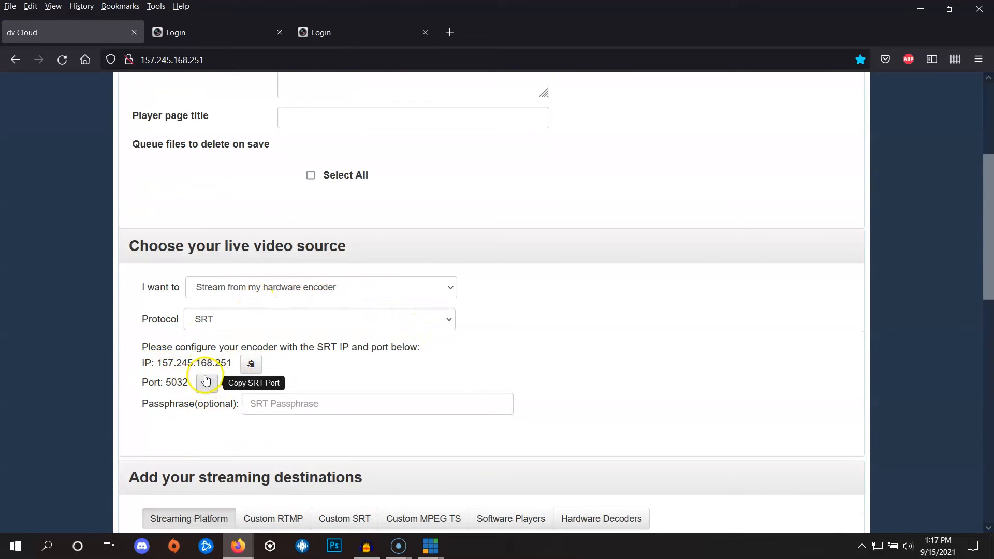
pyautogui.moveTo(249, 364)
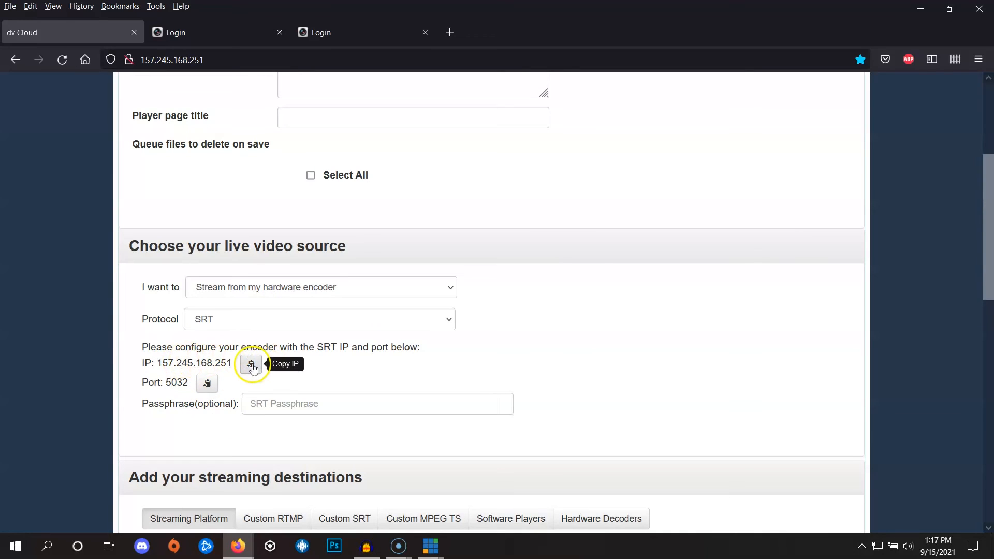
pyautogui.click(250, 363)
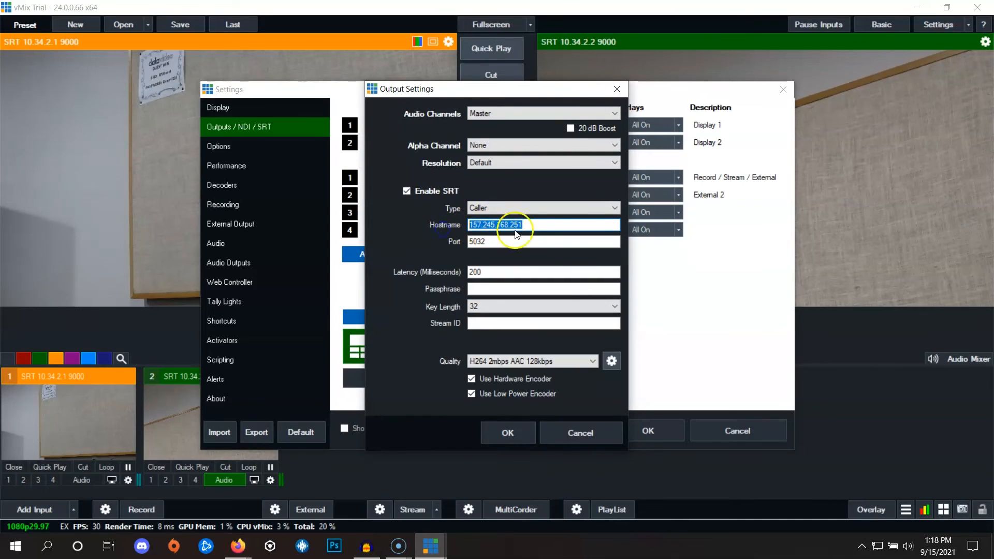
# - Point the SRT caller output at 157.245.168.251 port 5032 and apply, starting the stream
pyautogui.rightClick(514, 224)
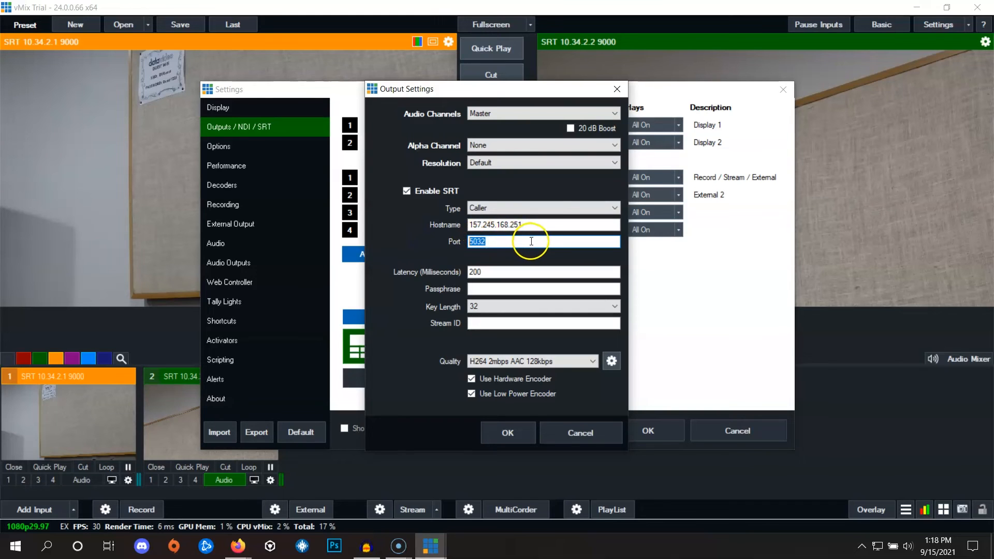
pyautogui.click(506, 433)
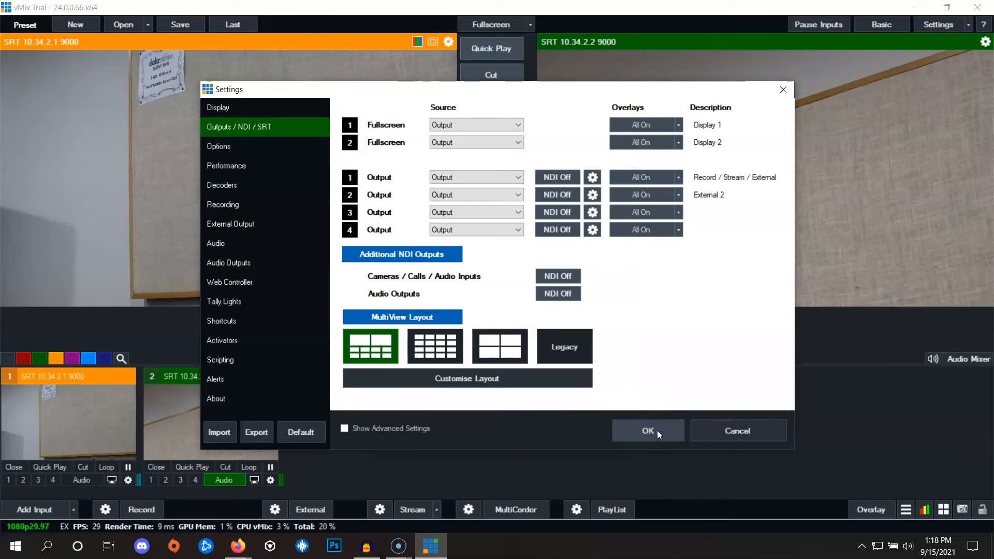
pyautogui.click(647, 431)
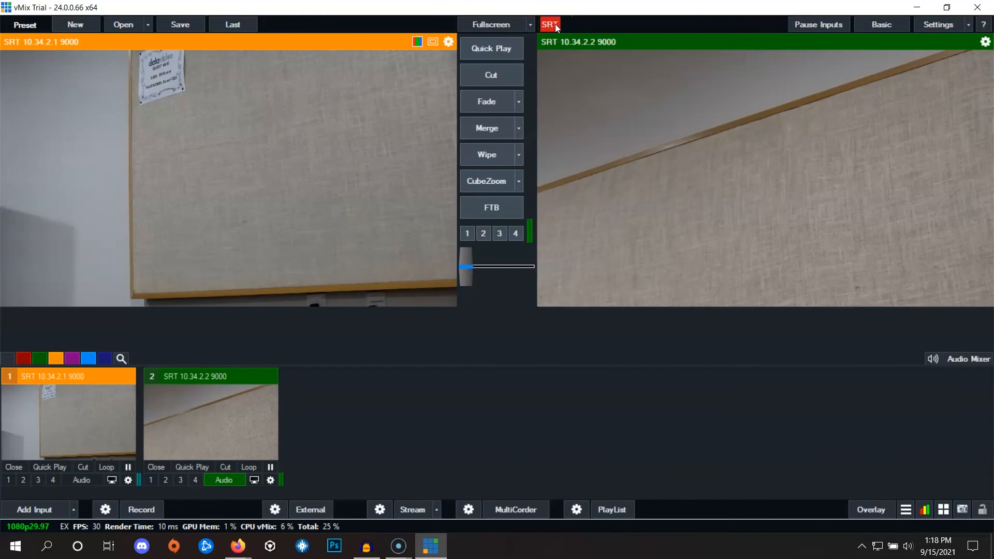
pyautogui.click(549, 24)
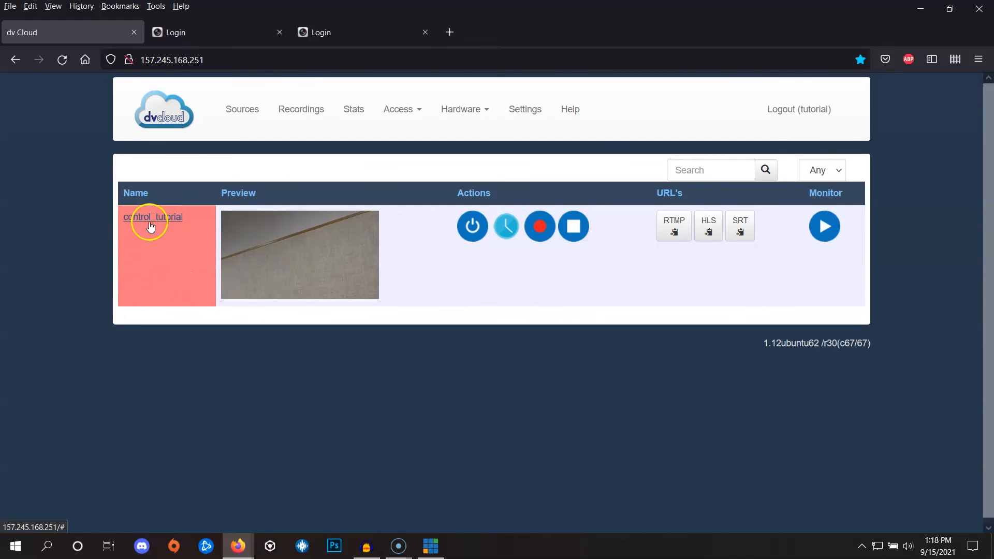
pyautogui.moveTo(191, 279)
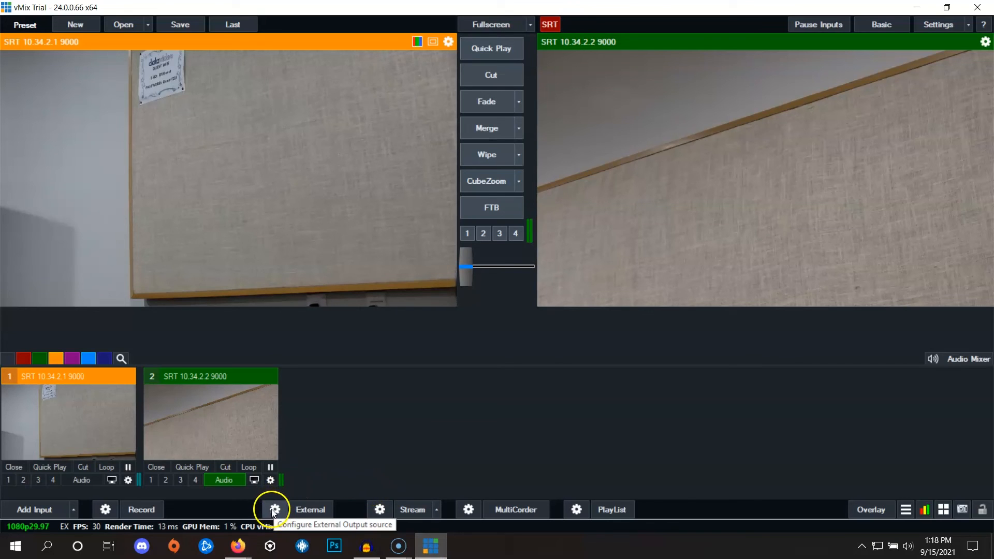
# - Disable the SRT caller output to 157.245.168.251:5032 from the External menu
pyautogui.click(273, 510)
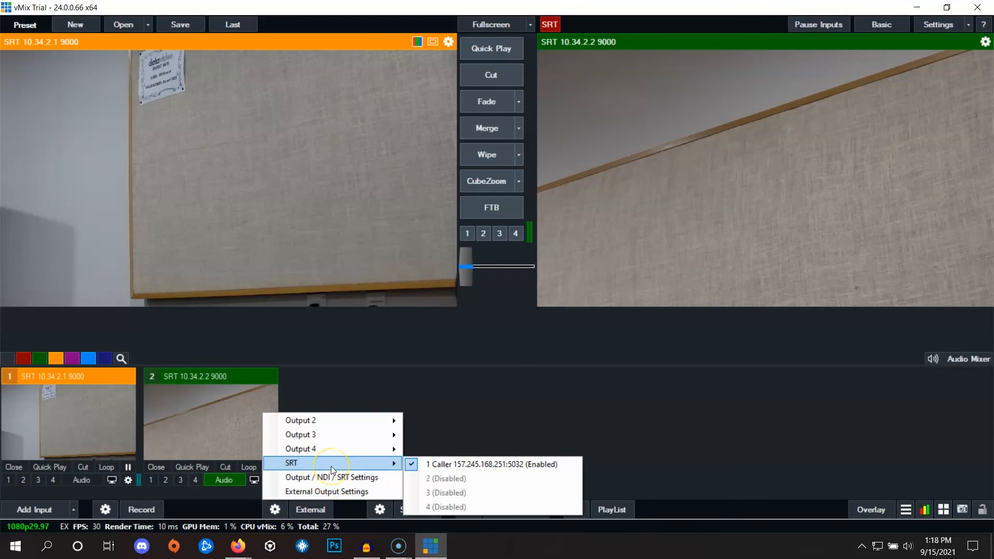
pyautogui.moveTo(495, 464)
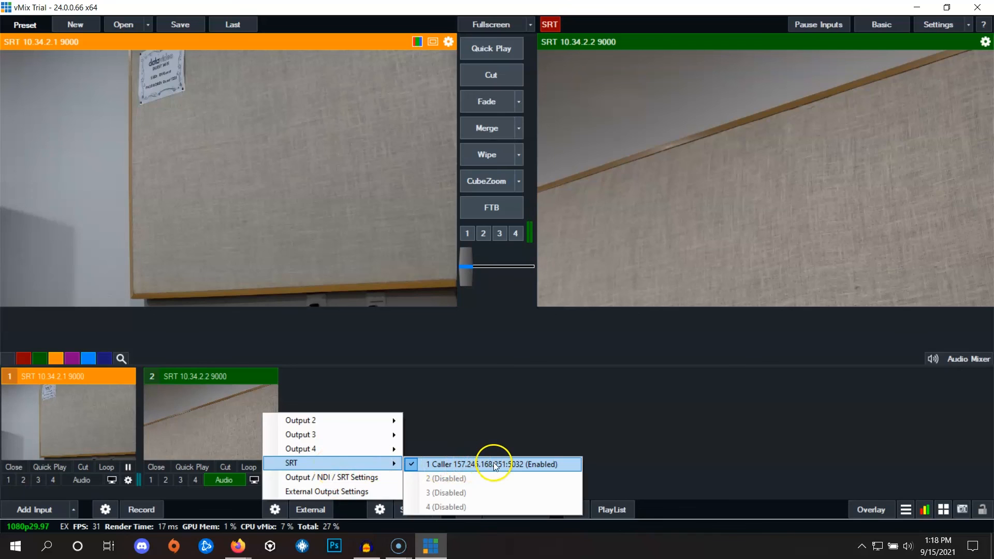
pyautogui.moveTo(468, 464)
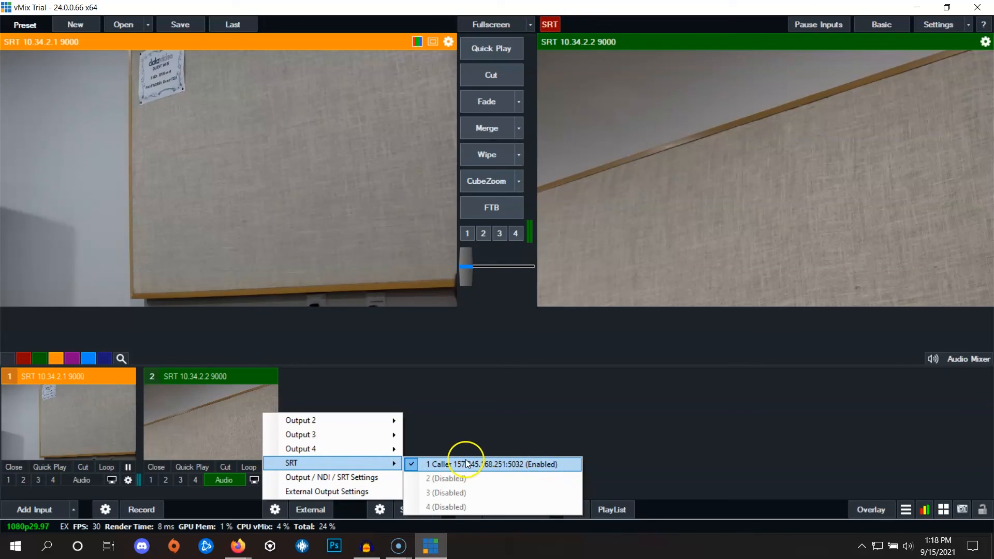
pyautogui.click(495, 464)
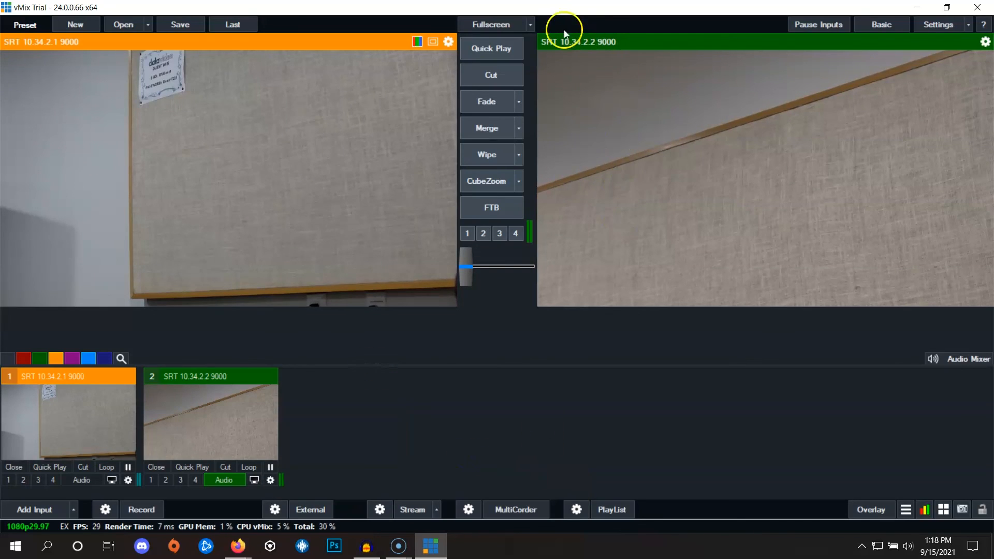
pyautogui.moveTo(546, 20)
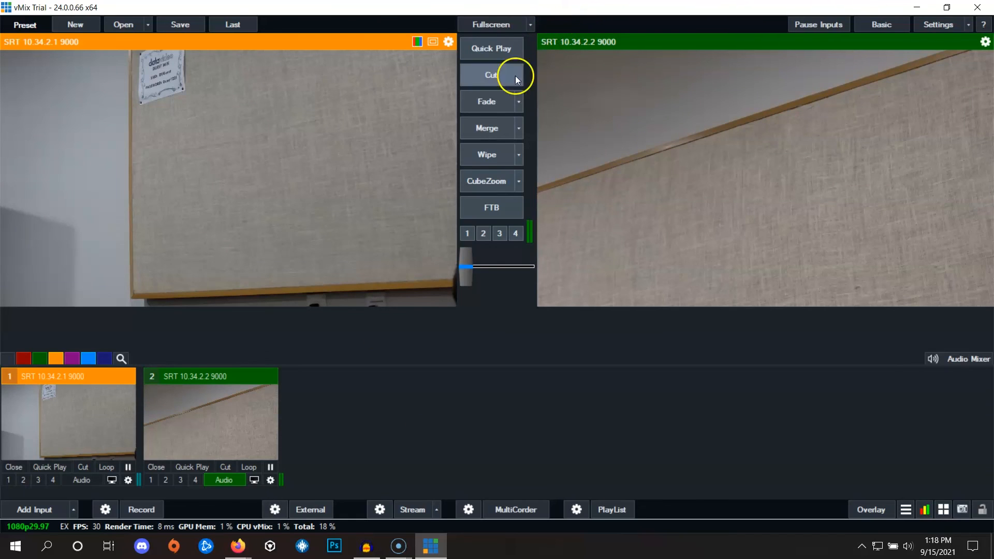
pyautogui.moveTo(391, 387)
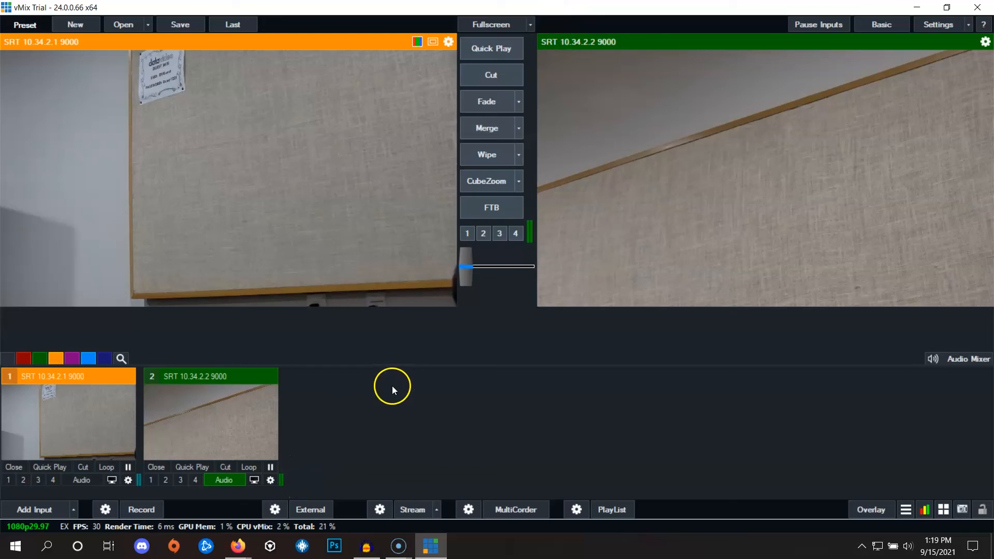
pyautogui.moveTo(238, 545)
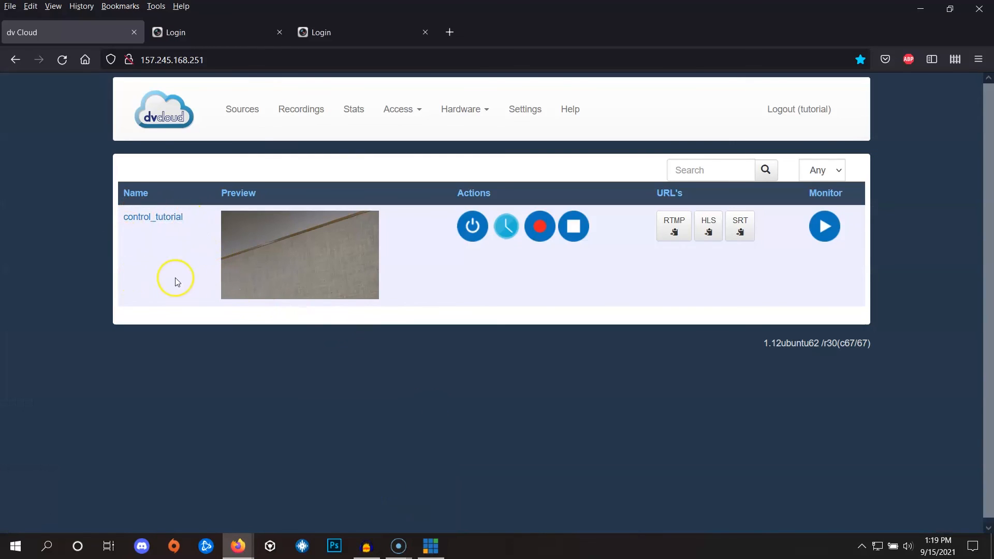
pyautogui.moveTo(213, 228)
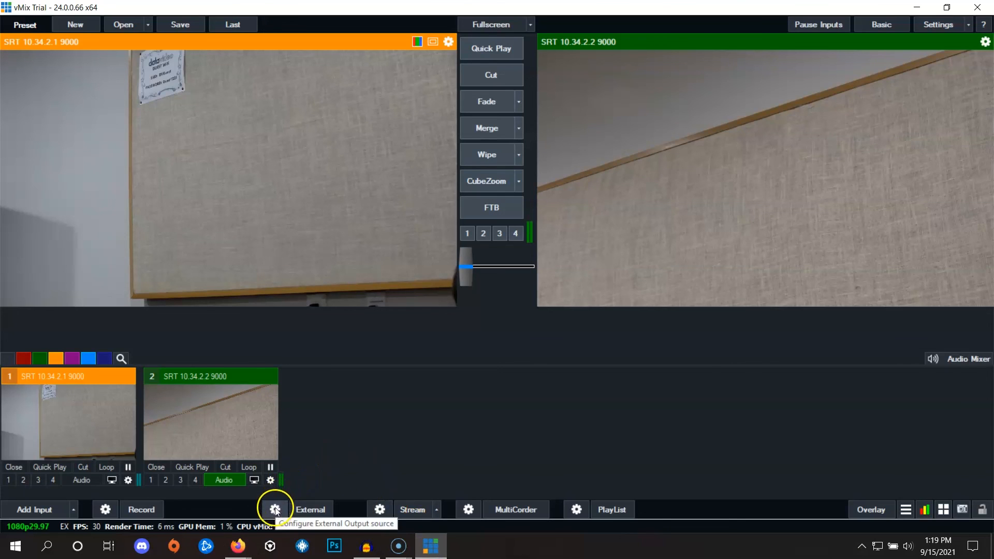
# - Re-enable the SRT caller output to 157.245.168.251:5032 from the External menu
pyautogui.click(275, 509)
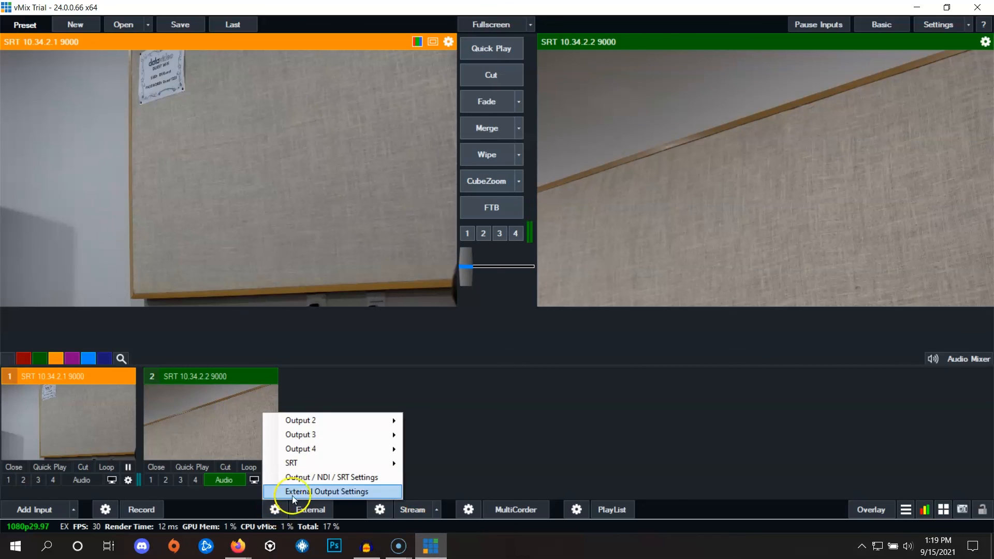
pyautogui.moveTo(292, 463)
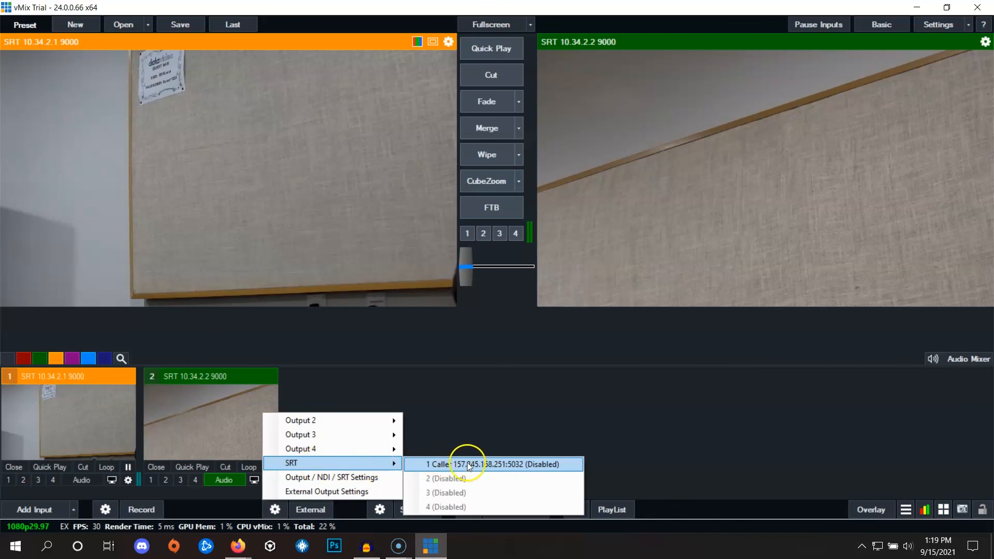
pyautogui.click(494, 464)
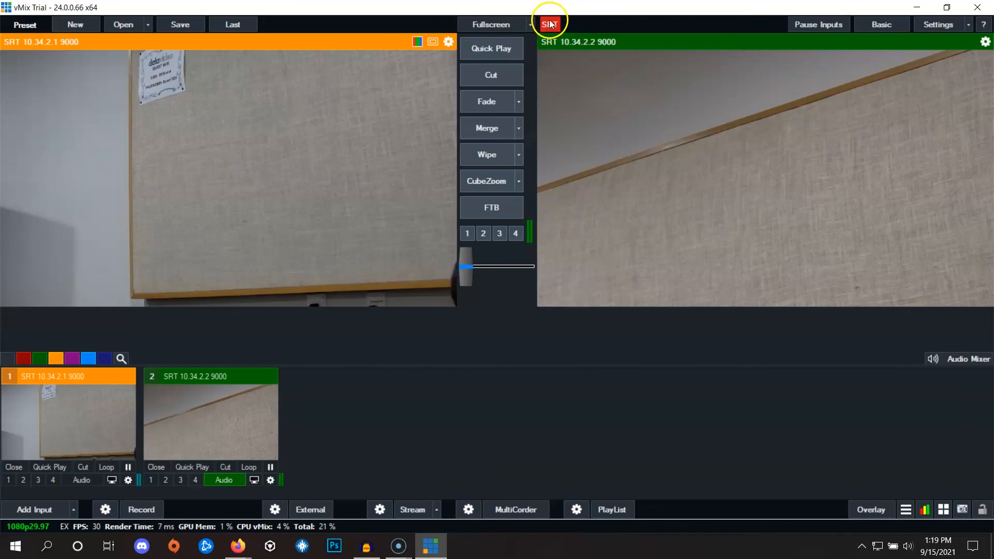
pyautogui.moveTo(237, 545)
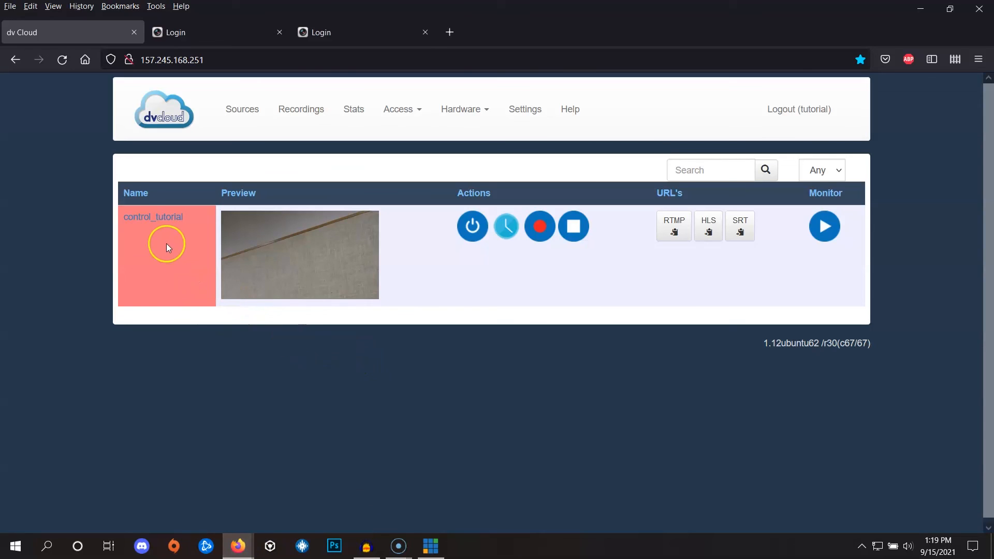
pyautogui.moveTo(200, 227)
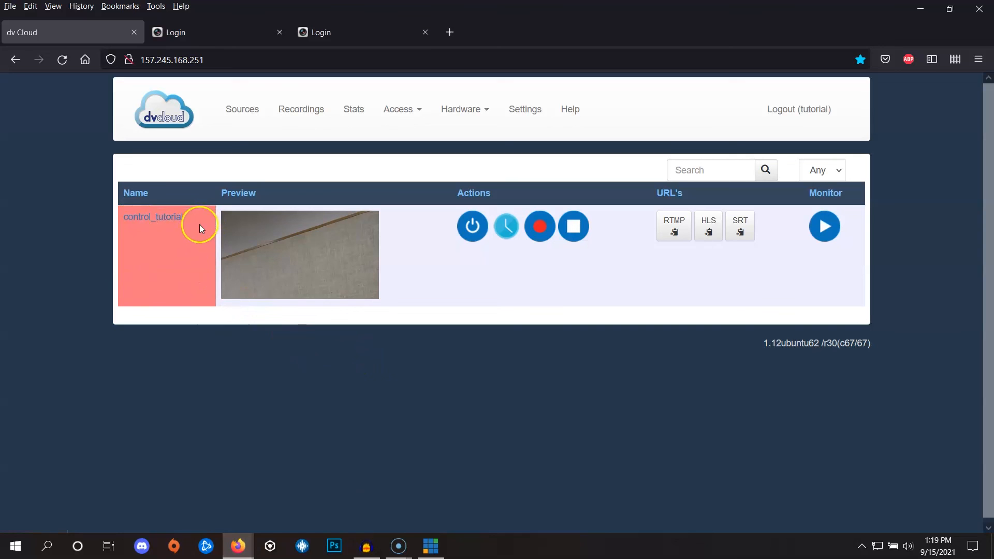